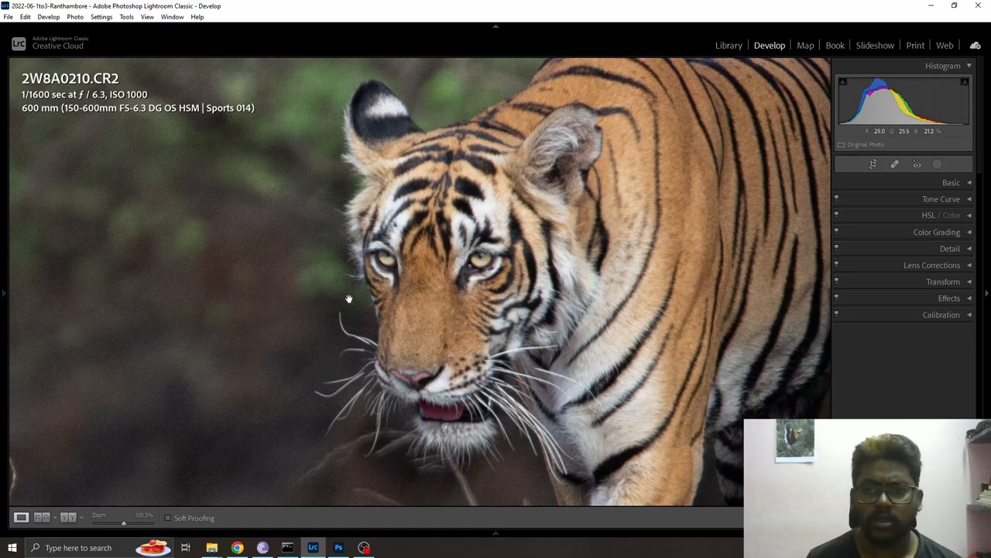
mouse_move(394, 279)
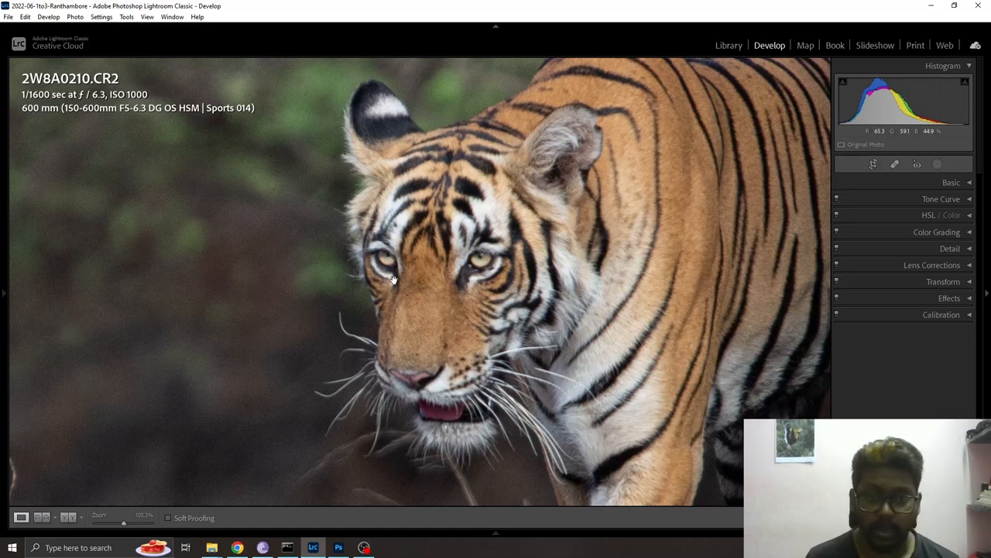
mouse_move(356, 227)
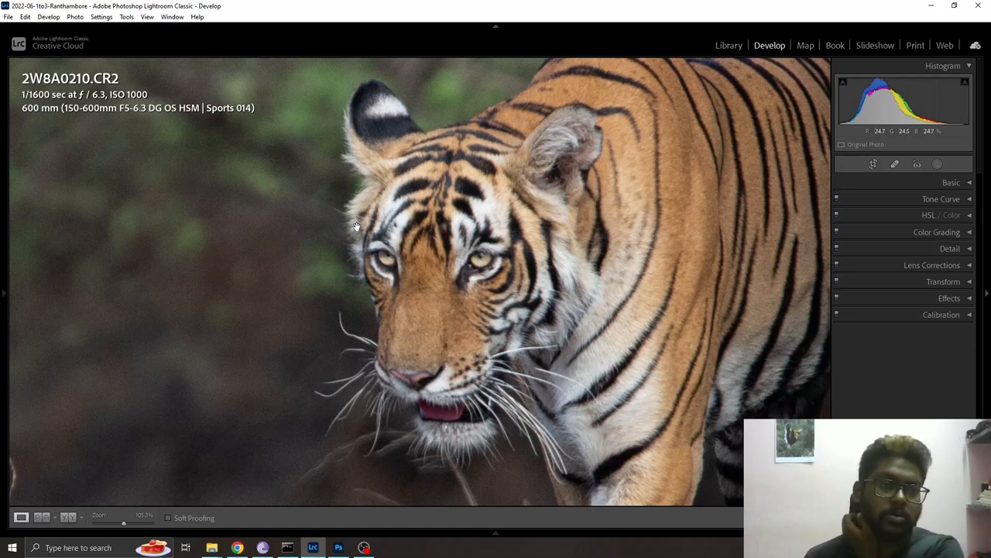
mouse_move(229, 124)
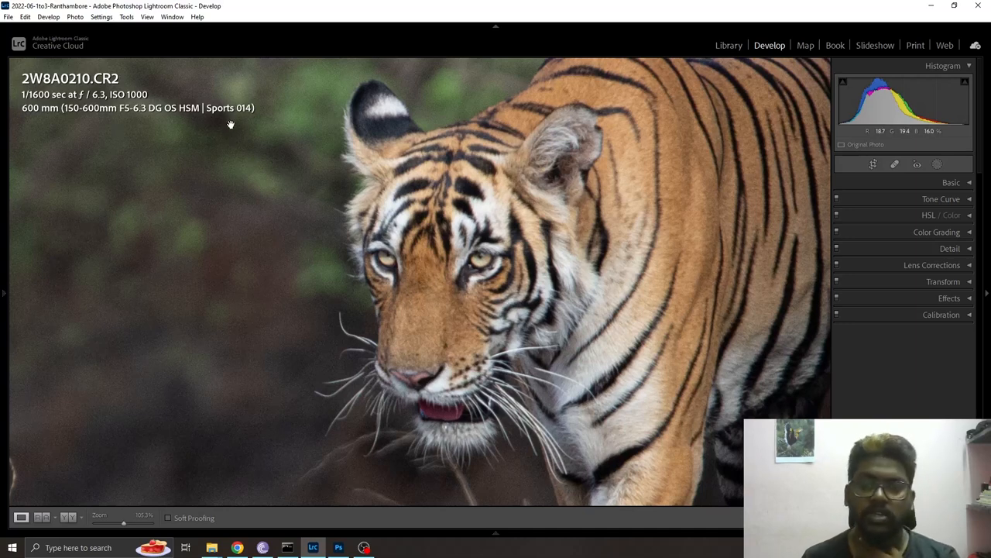
mouse_move(394, 355)
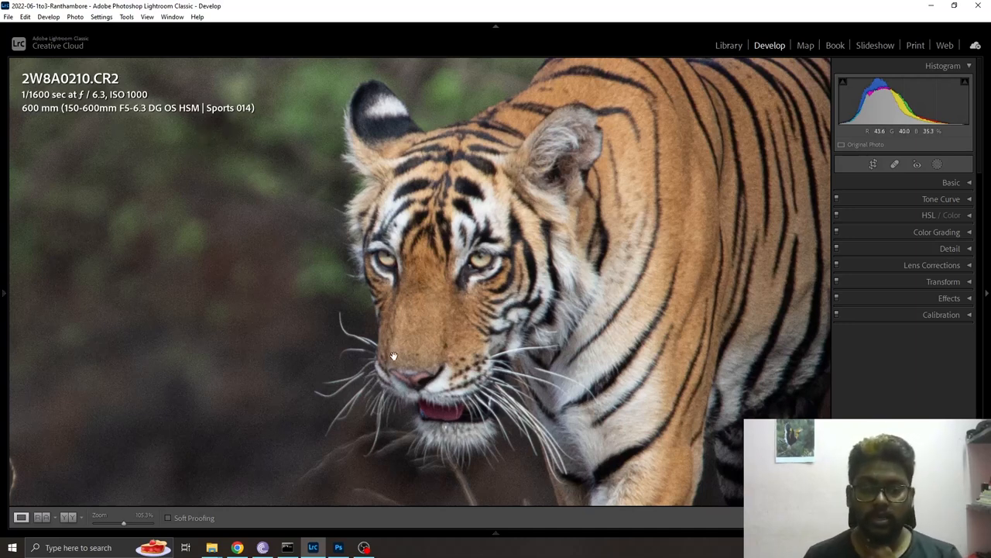
mouse_move(423, 343)
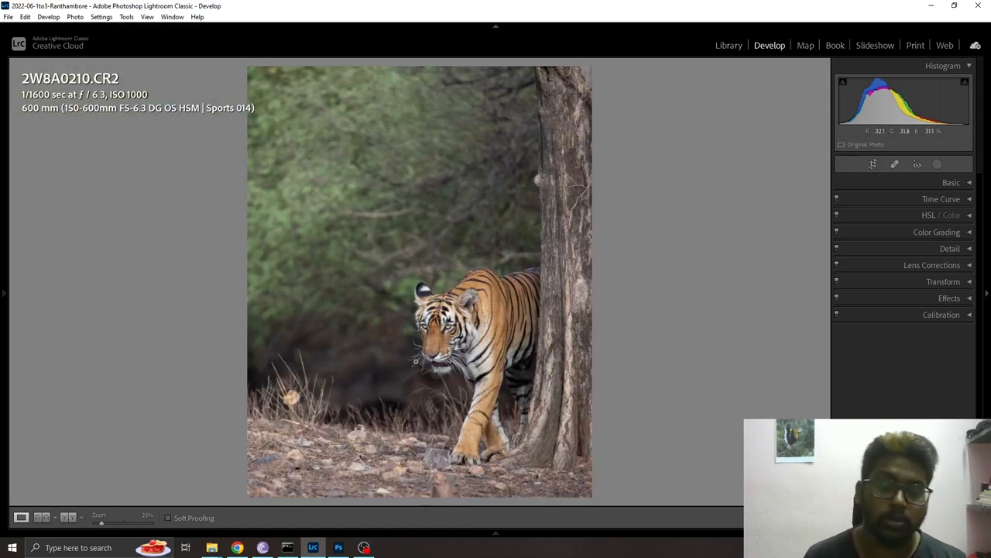
mouse_move(378, 449)
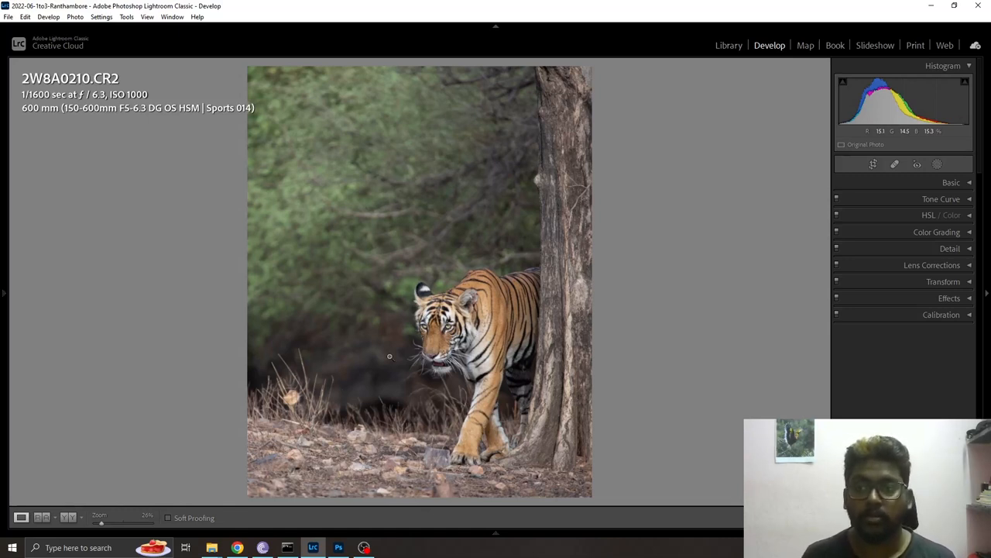
mouse_move(441, 344)
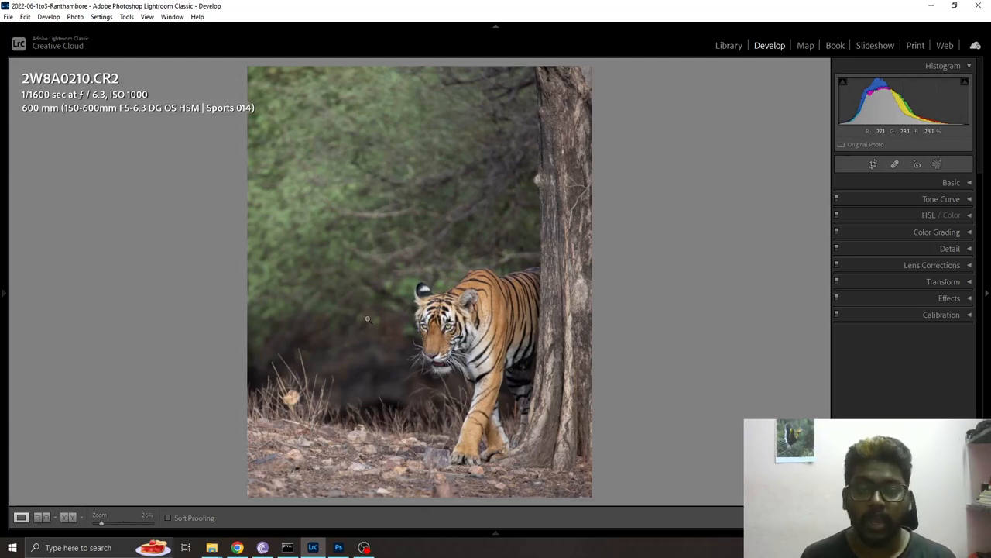
Send the tiger photo from the filmstrip to Topaz DeNoise AI as a copy with Lightroom adjustments.
left_click(496, 533)
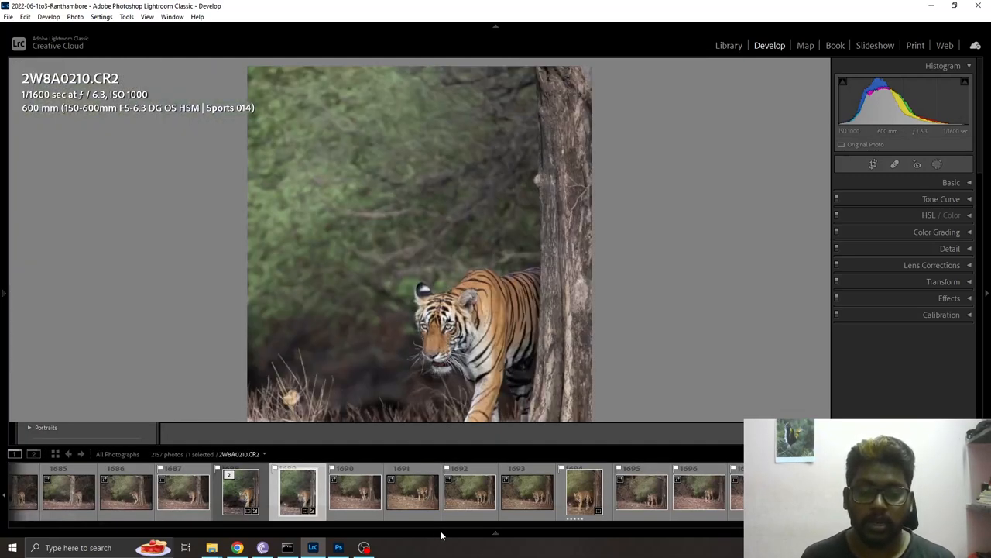
left_click(297, 493)
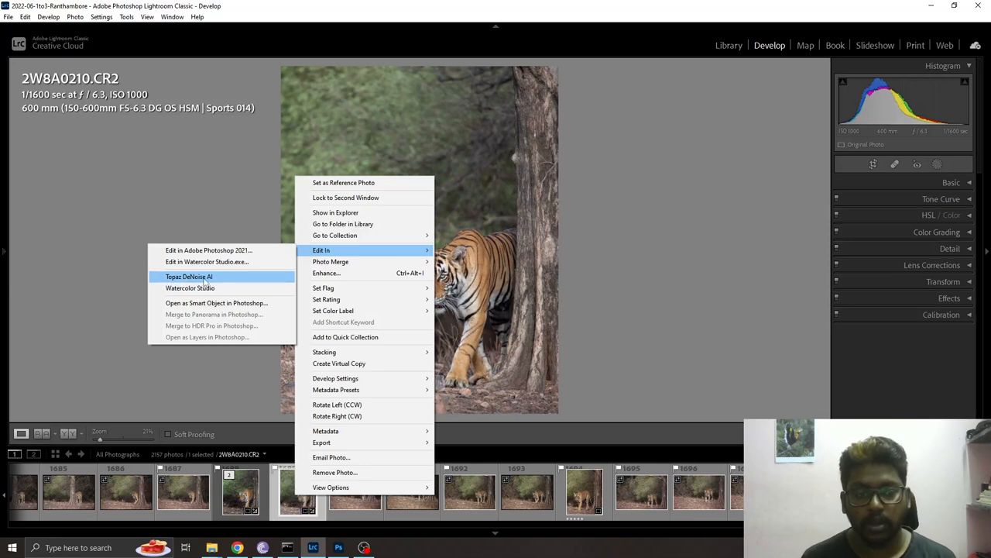
left_click(189, 275)
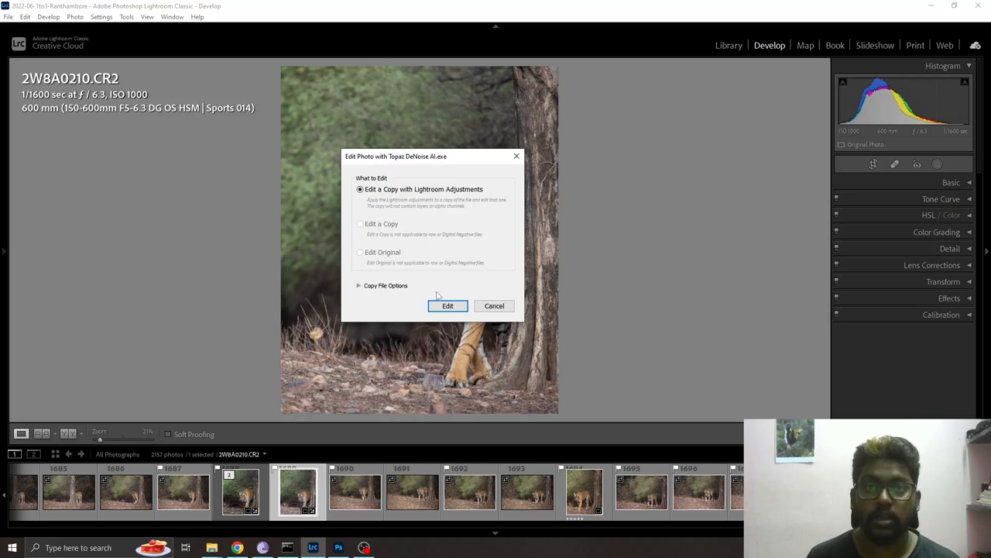
left_click(448, 305)
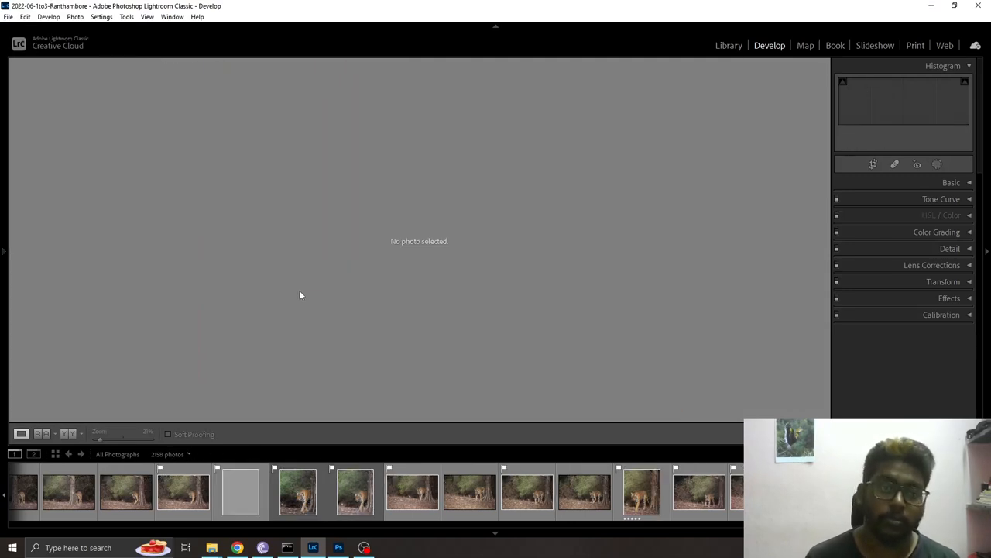
Show the loaded tiger photo in Split view with original and DeNoise AI preview side by side.
left_click(389, 548)
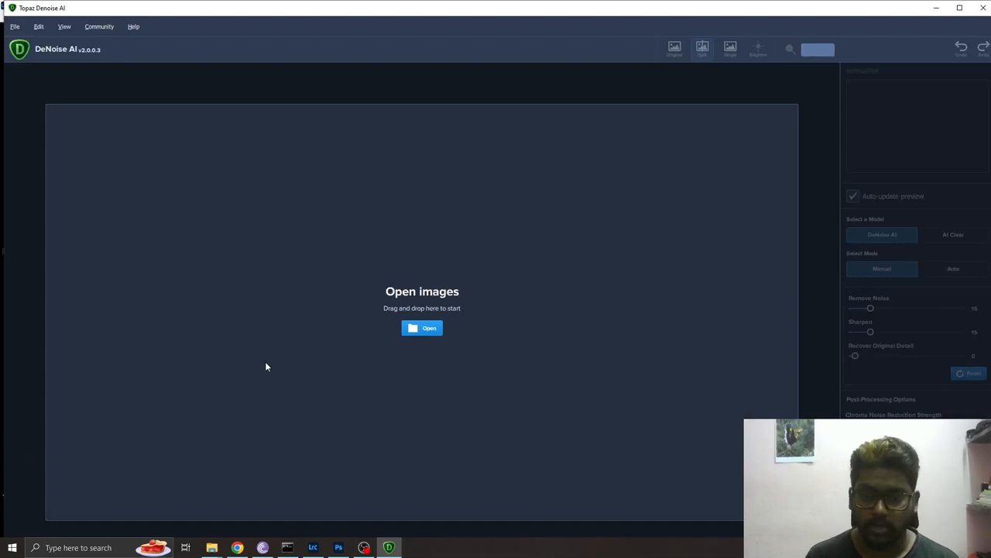
left_click(421, 328)
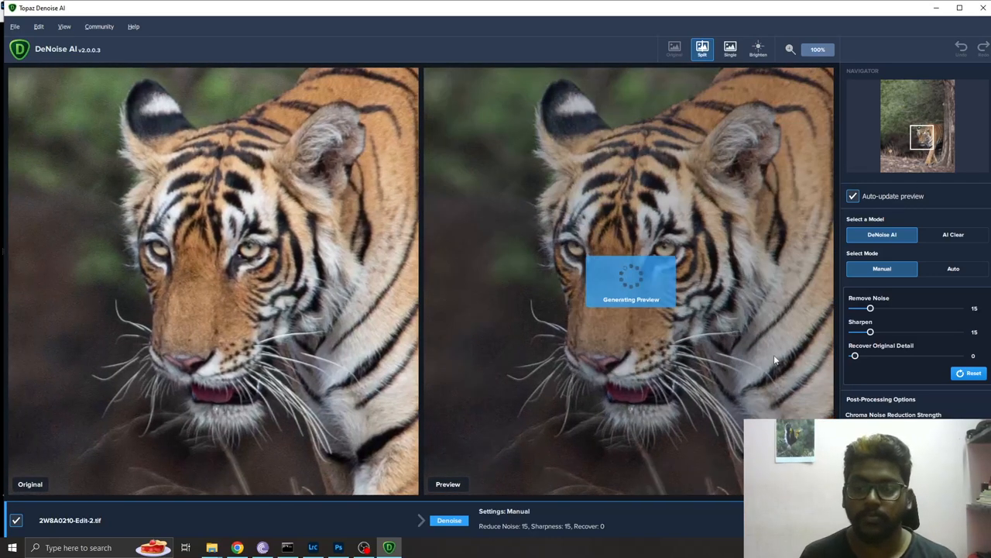
mouse_move(432, 296)
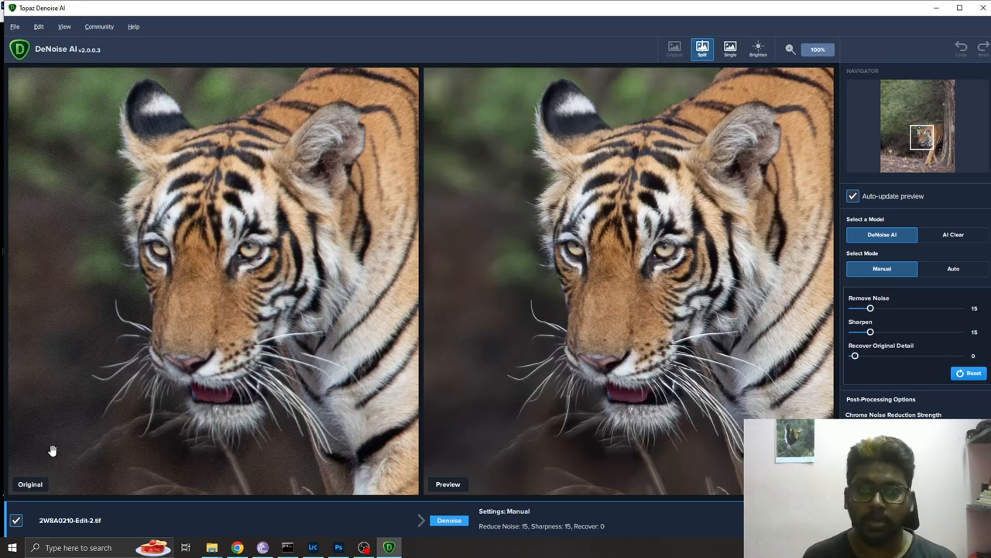
mouse_move(570, 346)
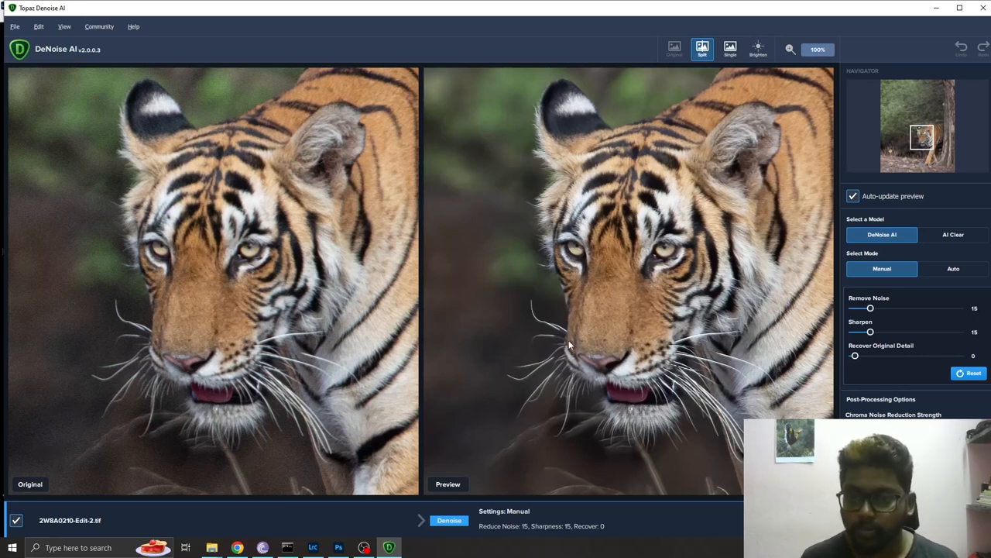
mouse_move(843, 249)
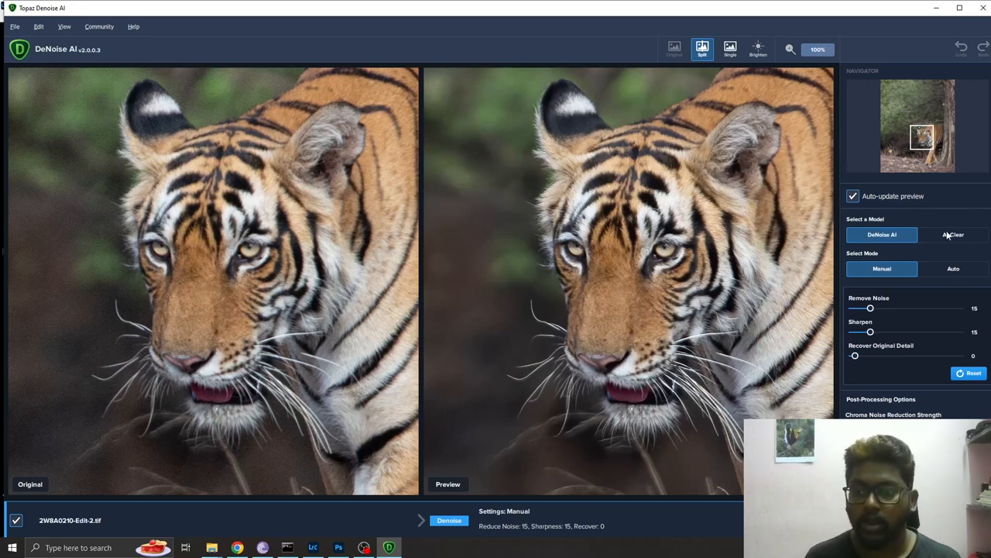
mouse_move(937, 245)
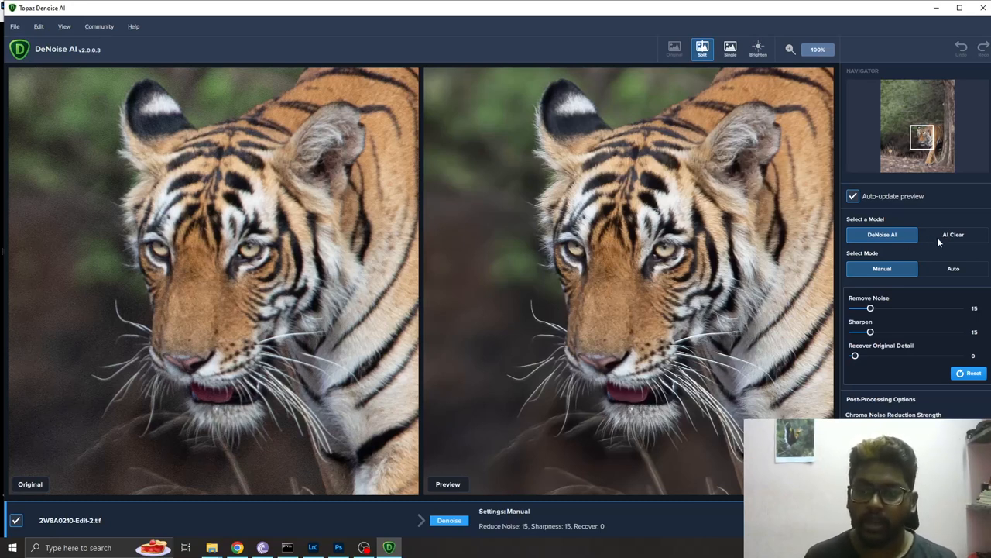
Compare AI Clear against the DeNoise AI model, then keep AI Clear selected.
left_click(954, 234)
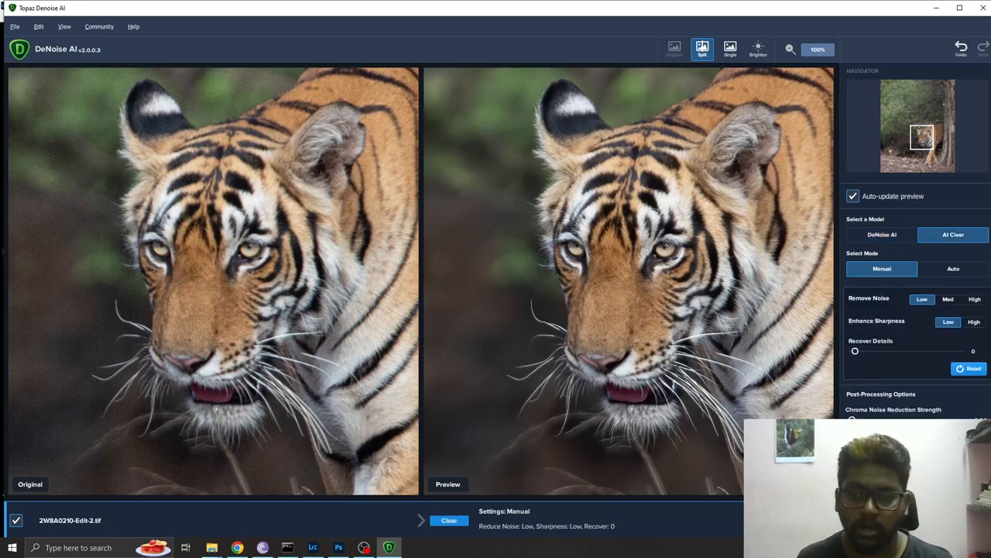
left_click(883, 234)
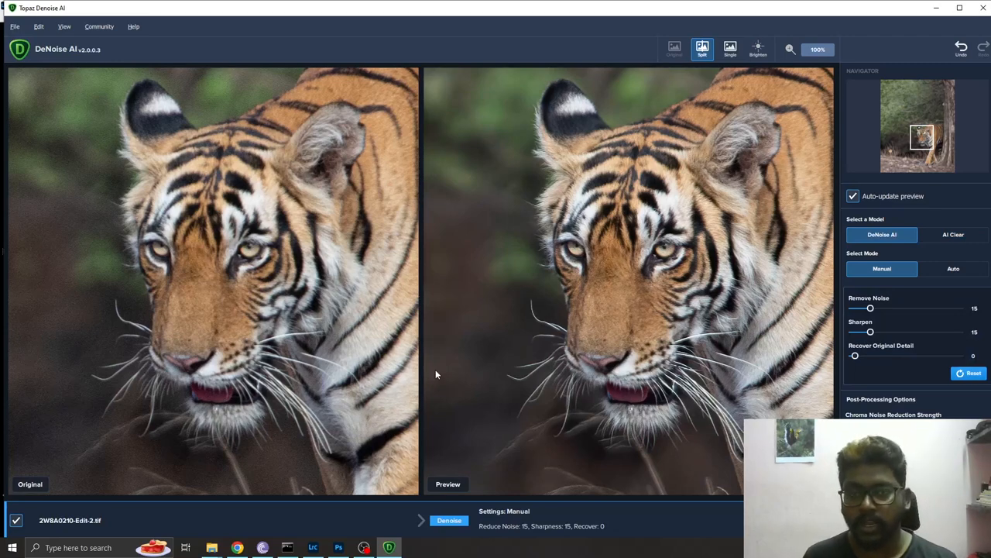
mouse_move(818, 283)
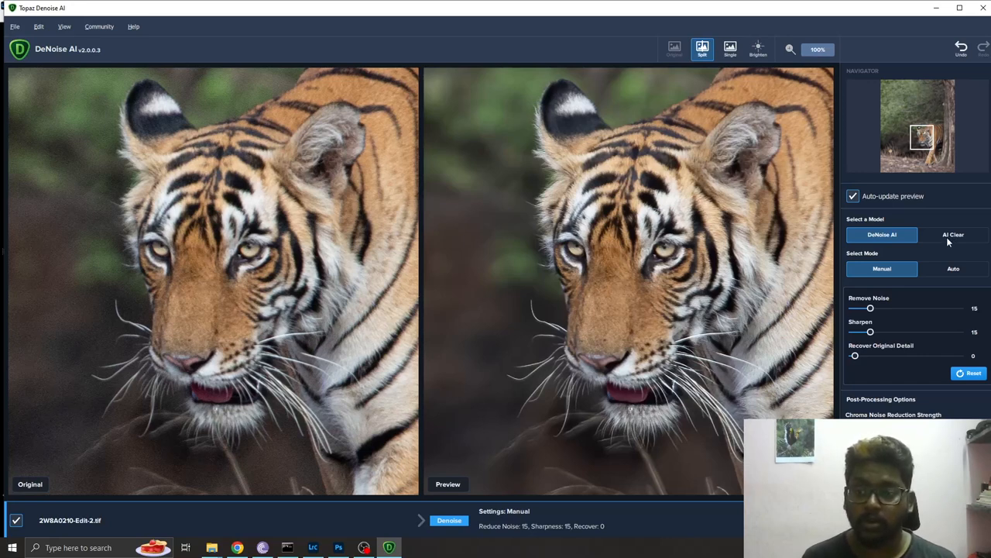
left_click(954, 234)
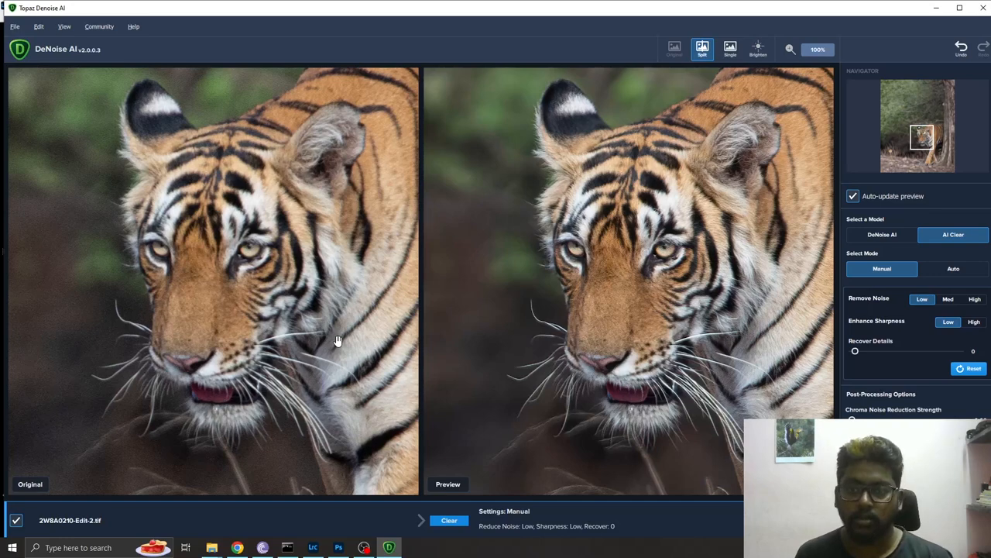
mouse_move(539, 339)
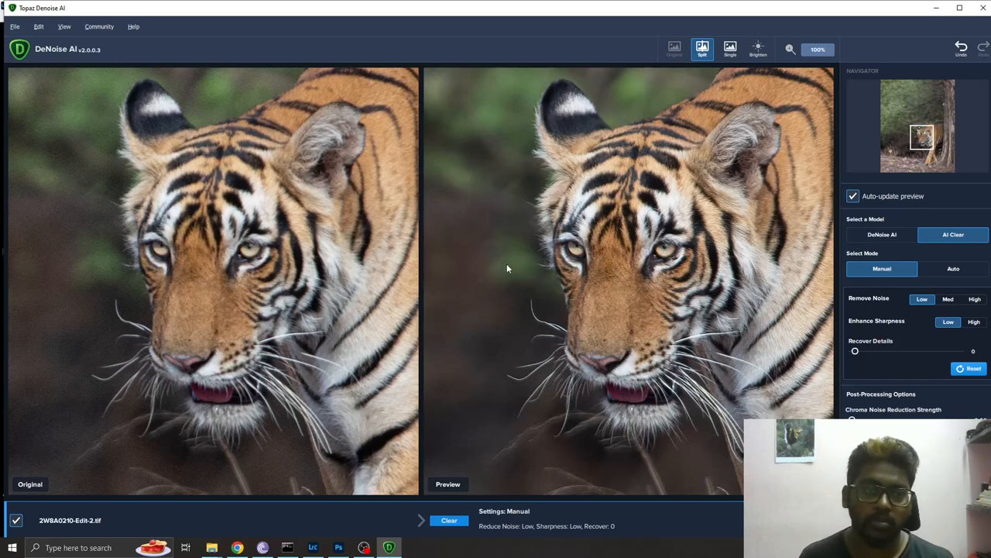
mouse_move(483, 257)
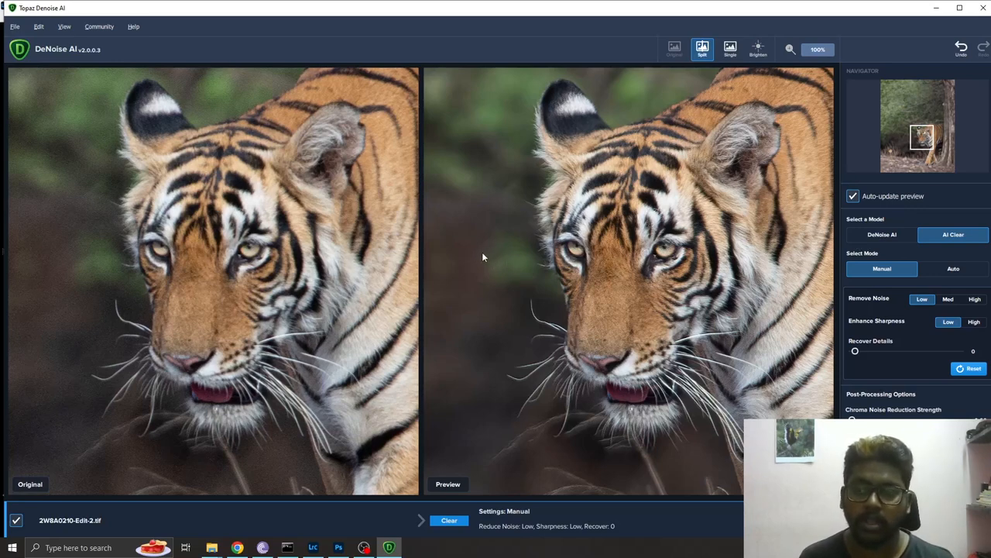
mouse_move(626, 307)
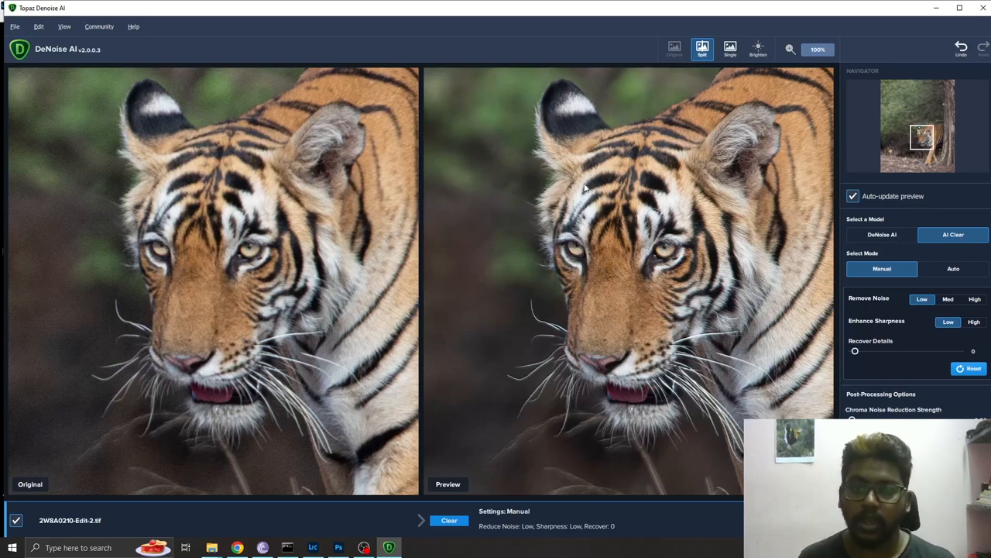
mouse_move(883, 260)
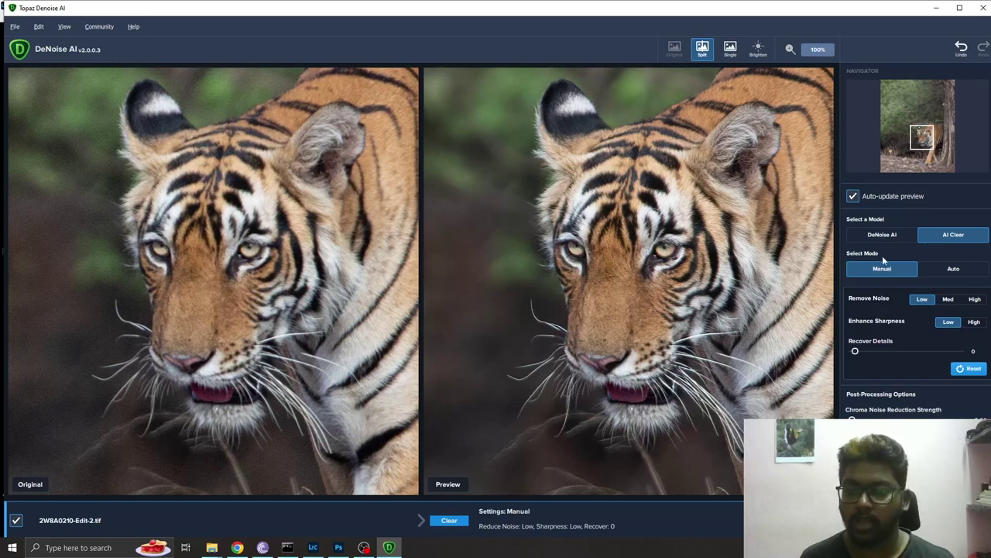
Try Auto mode briefly, then return AI Clear to Manual with low noise removal and sharpening.
left_click(954, 268)
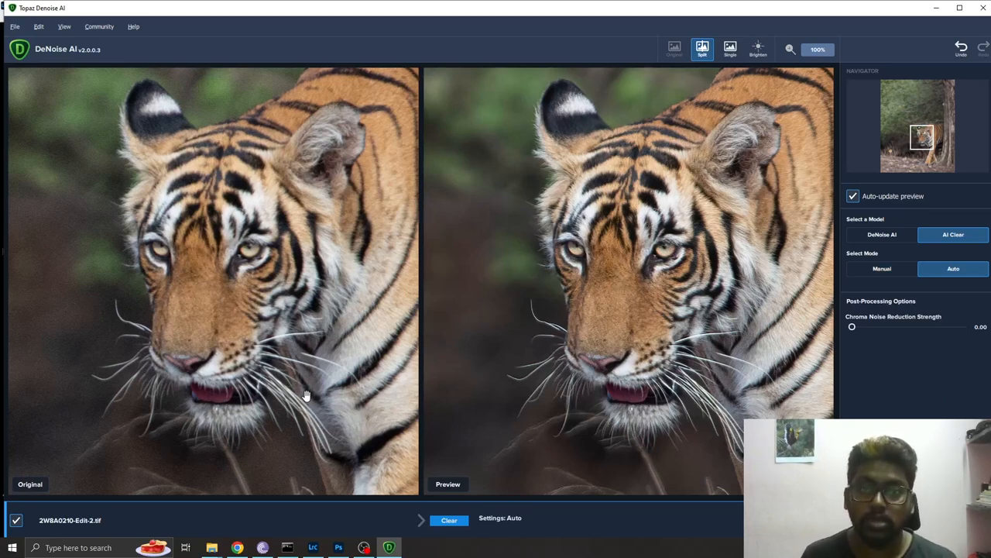
mouse_move(836, 234)
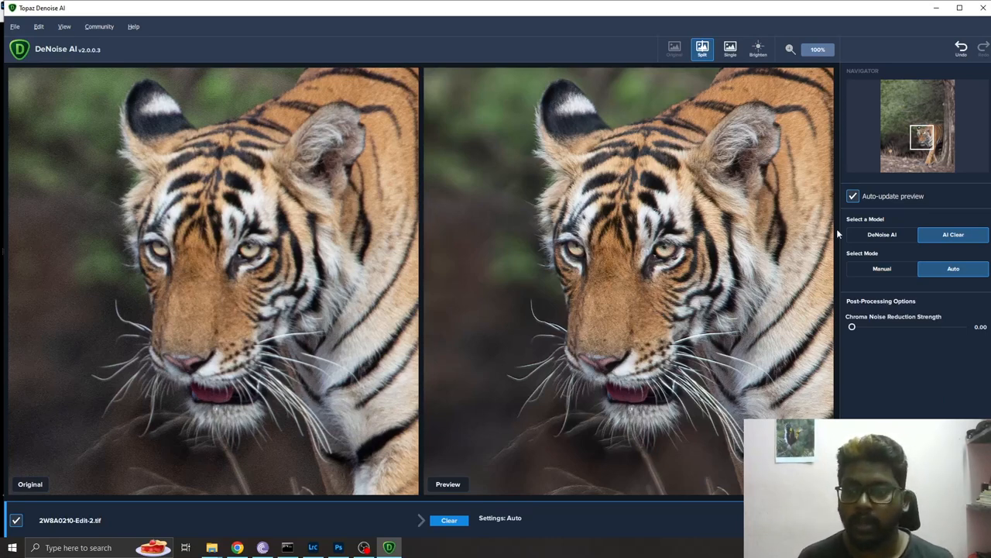
left_click(881, 268)
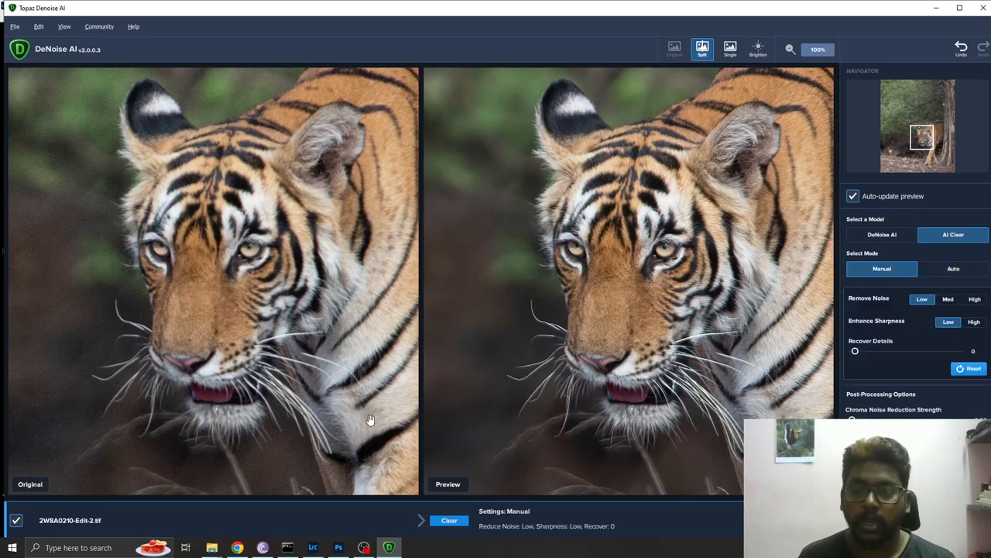
mouse_move(896, 297)
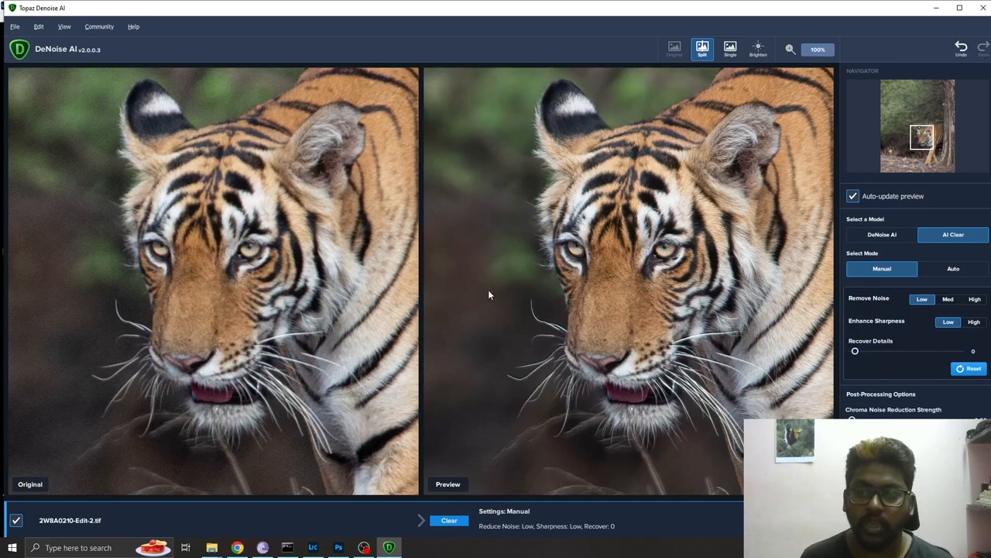
mouse_move(477, 338)
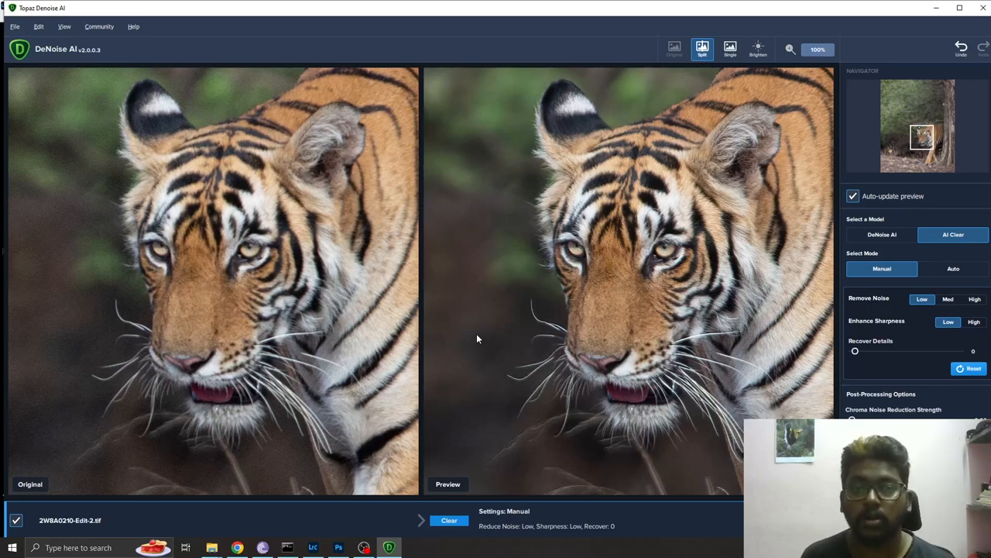
mouse_move(778, 297)
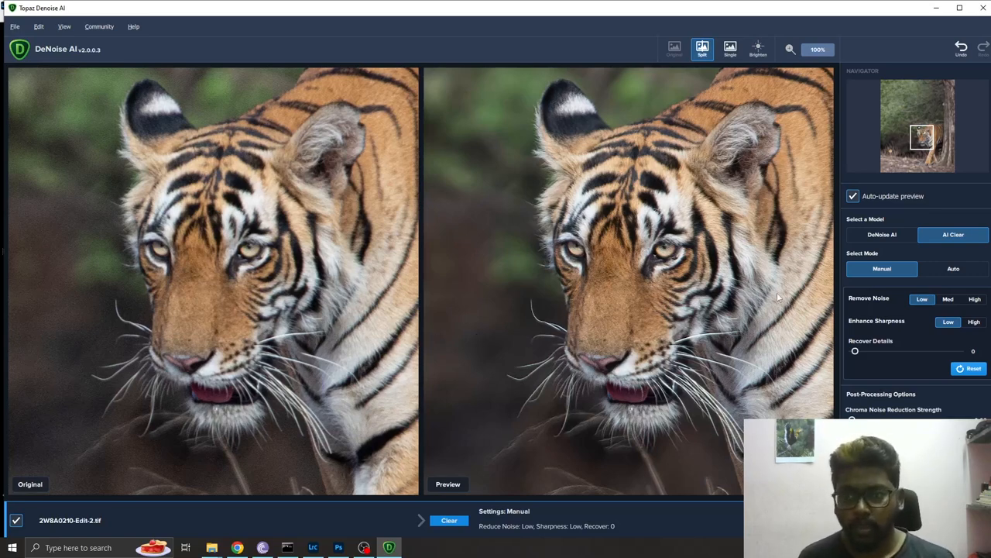
mouse_move(873, 308)
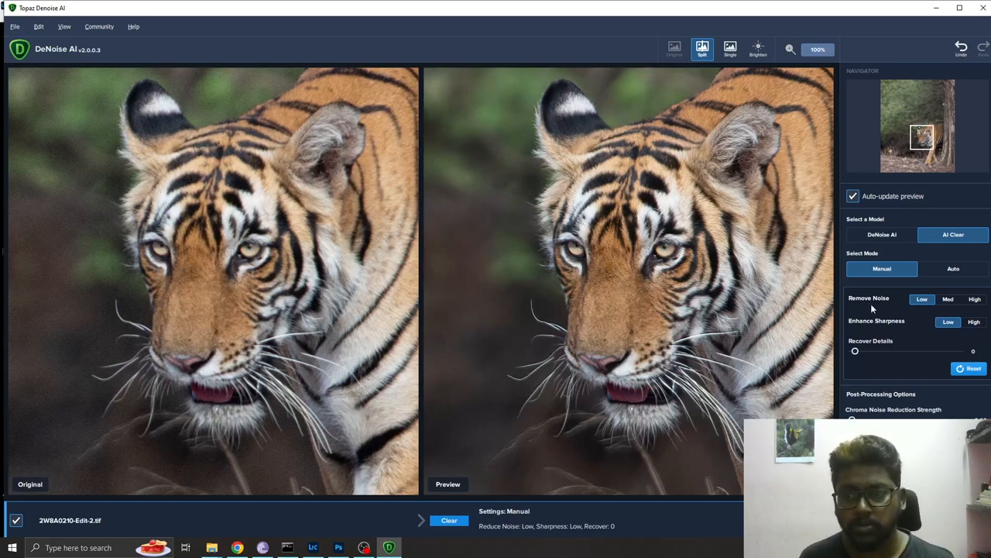
mouse_move(923, 313)
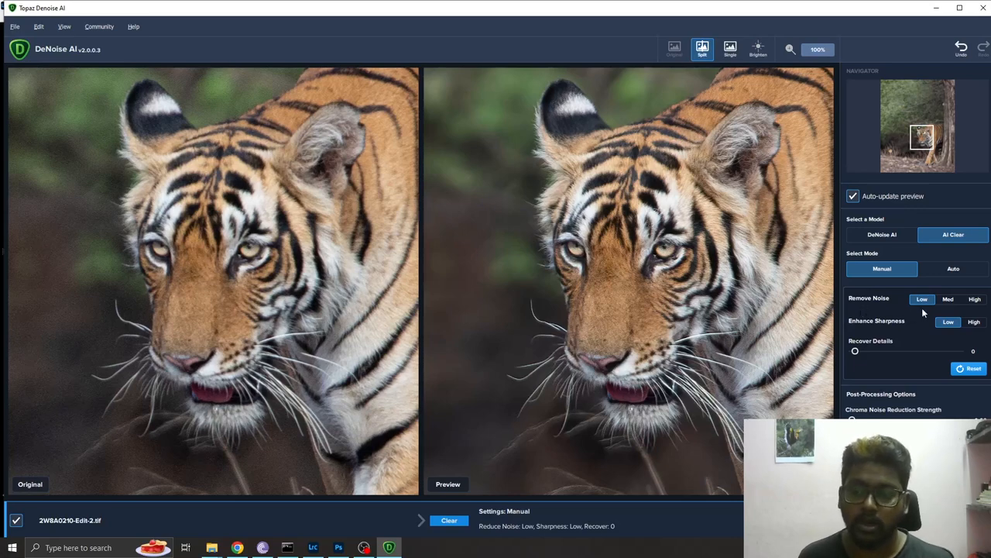
mouse_move(963, 302)
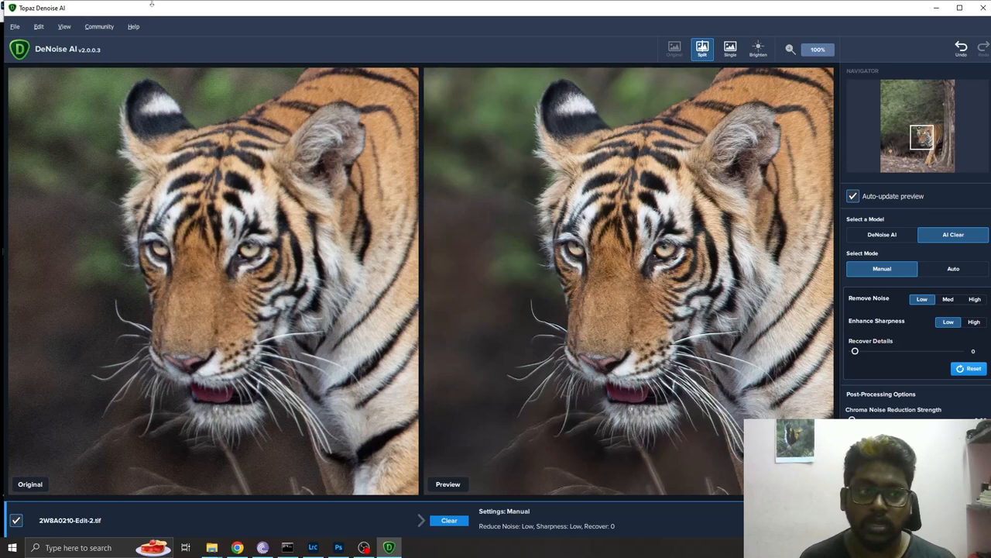
left_click(134, 26)
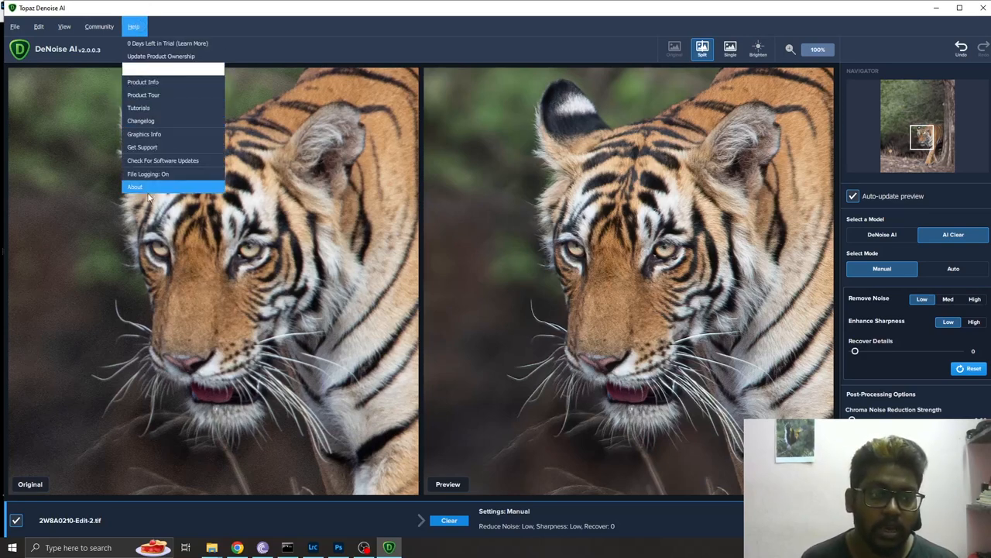
left_click(135, 186)
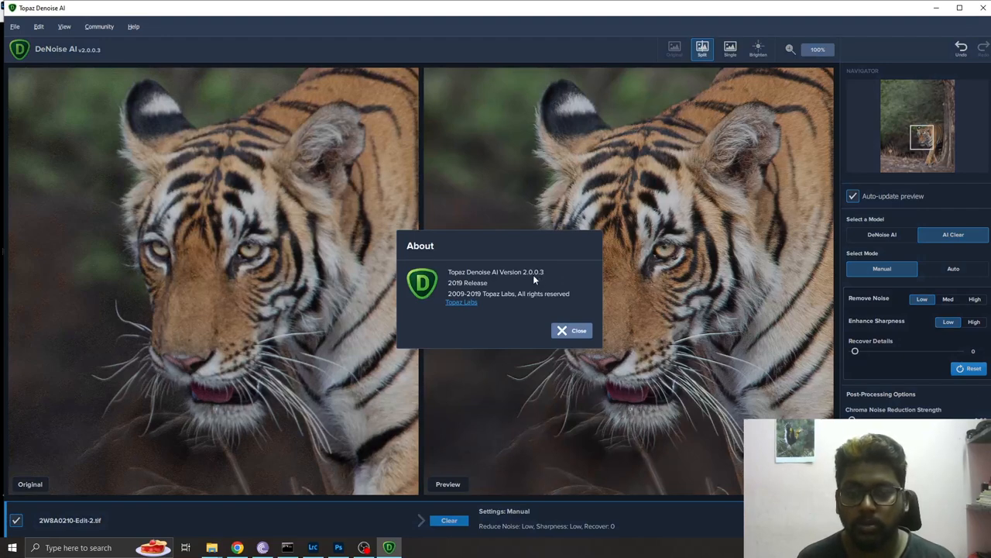
left_click(574, 330)
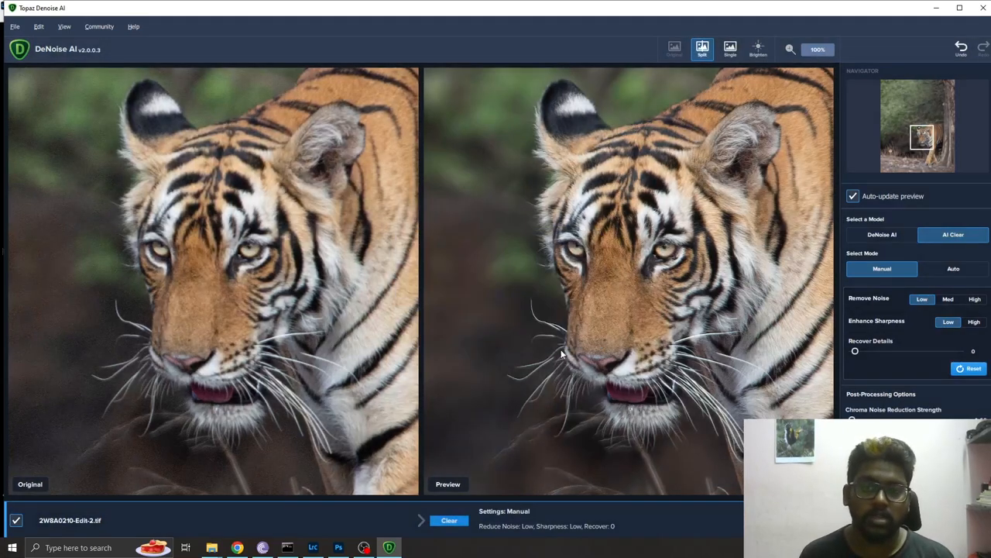
mouse_move(556, 384)
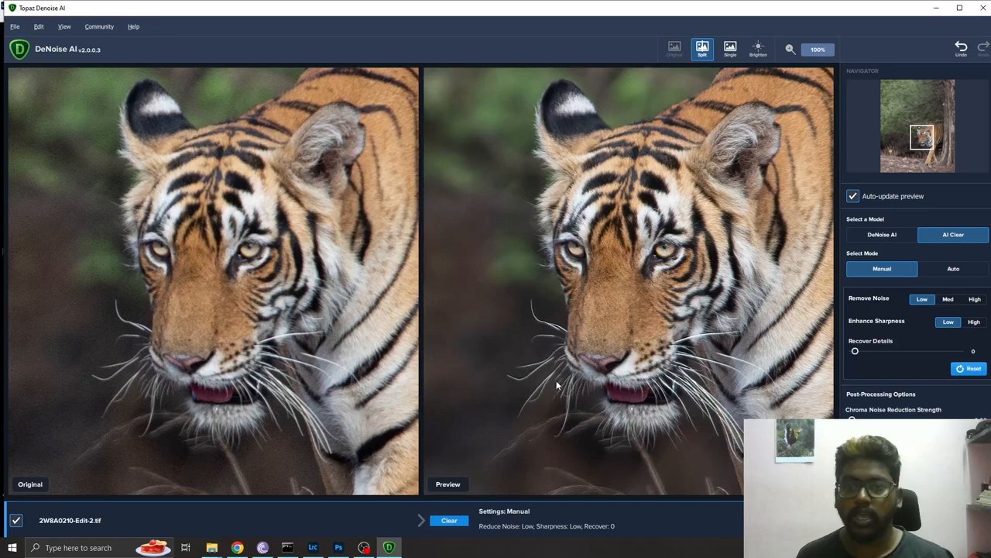
mouse_move(565, 390)
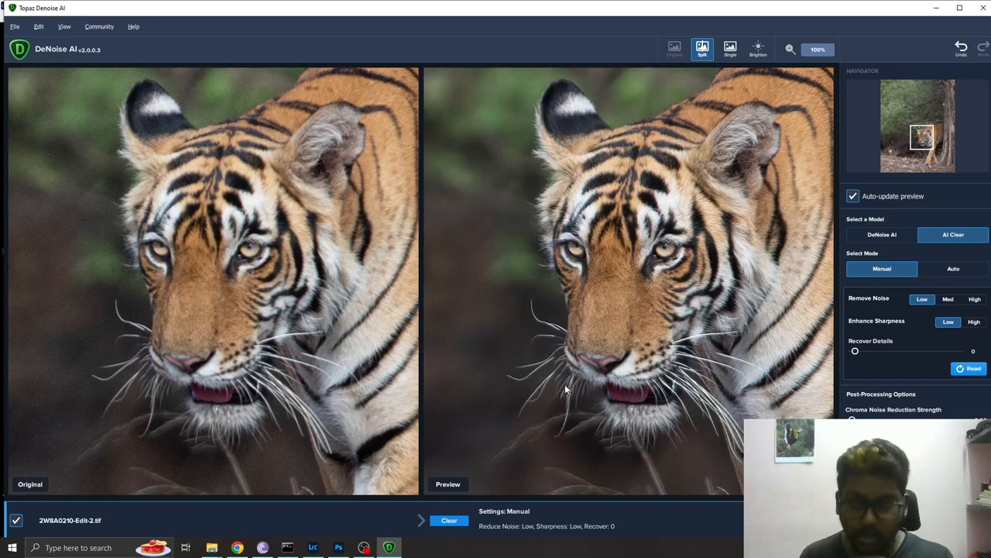
mouse_move(970, 310)
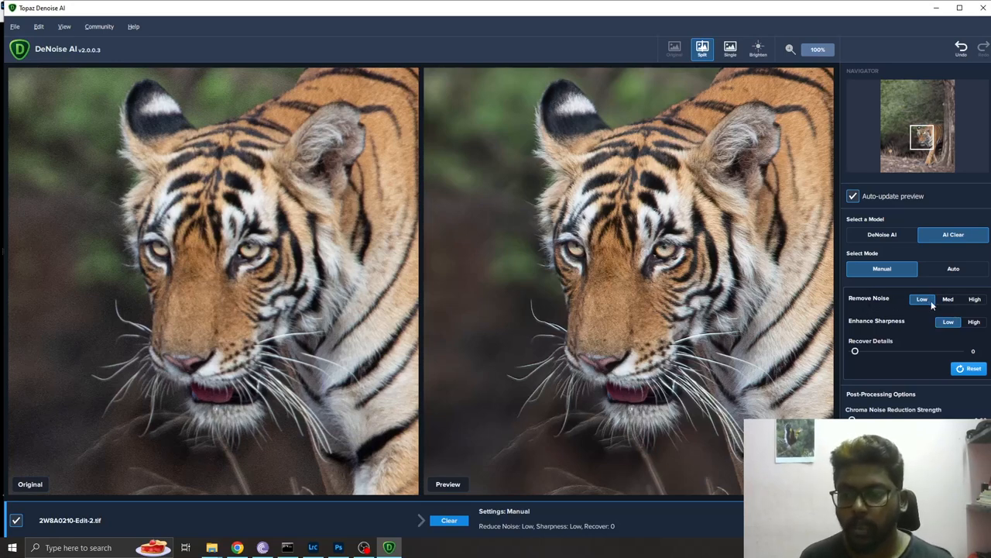
mouse_move(874, 307)
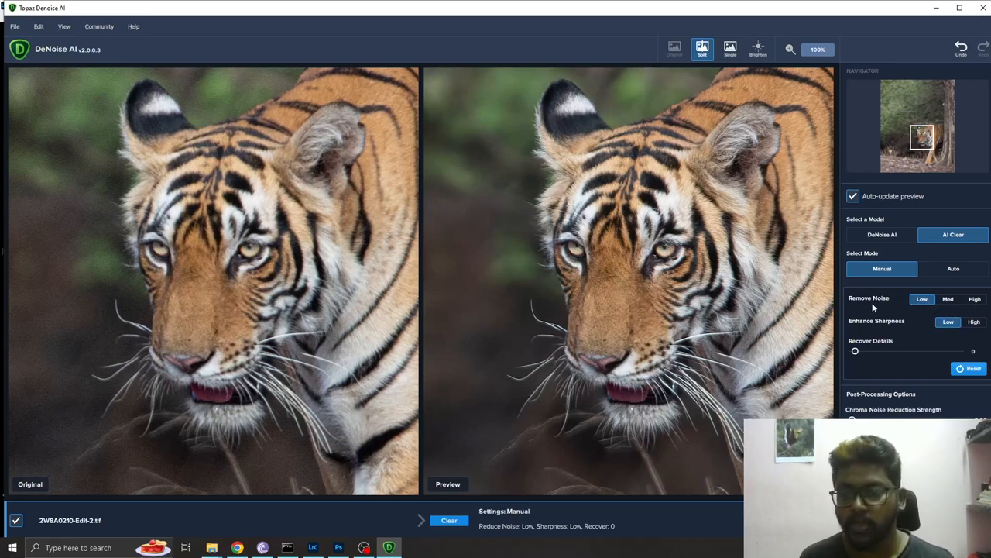
mouse_move(907, 306)
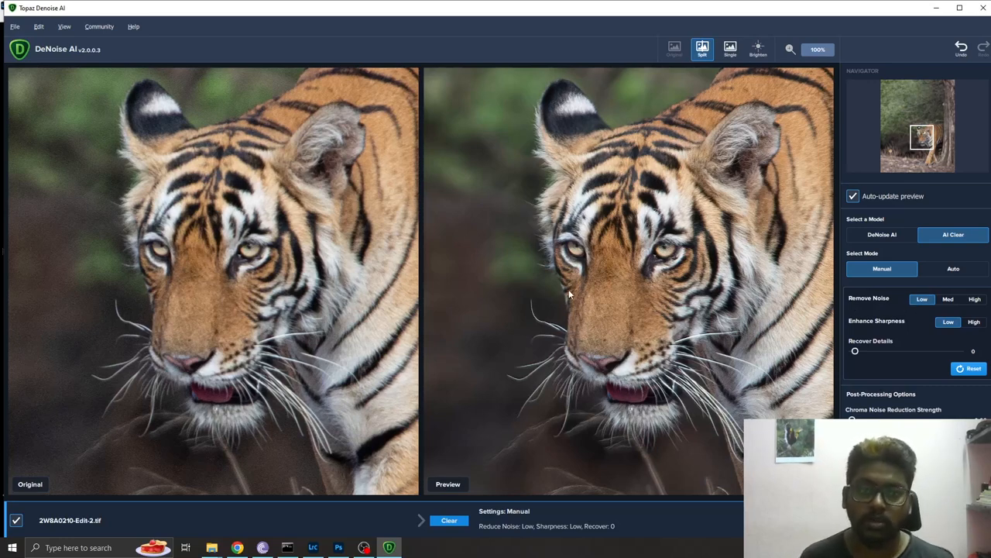
mouse_move(942, 276)
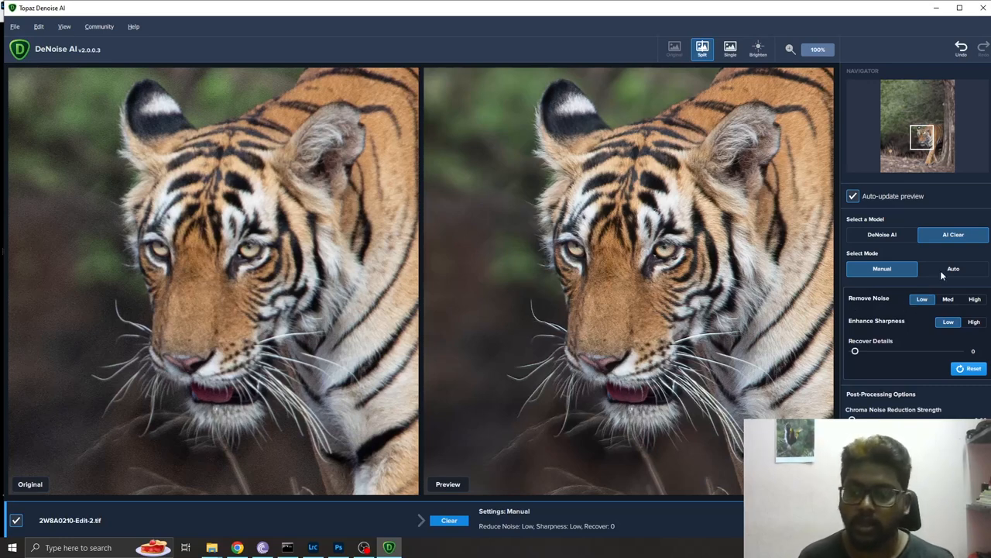
mouse_move(864, 333)
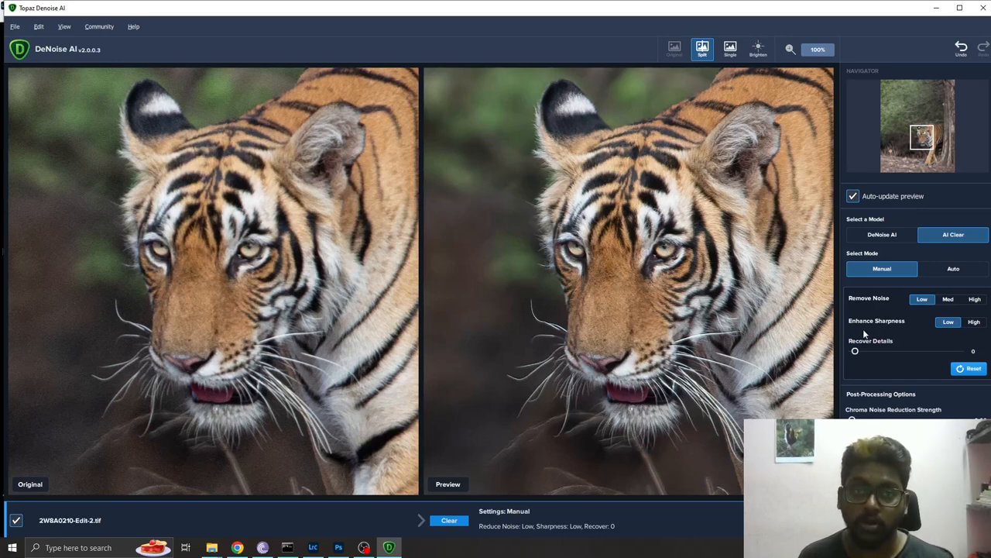
mouse_move(839, 339)
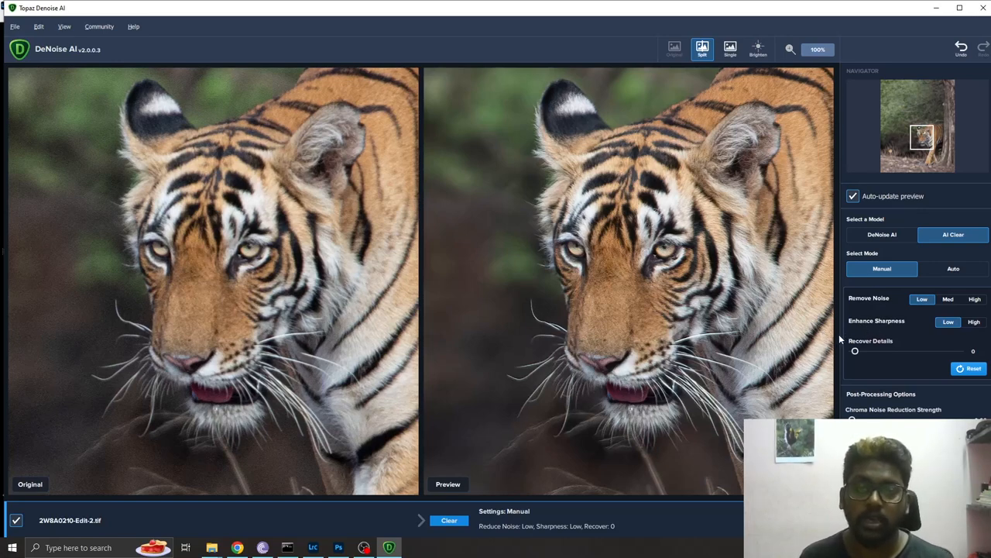
mouse_move(840, 336)
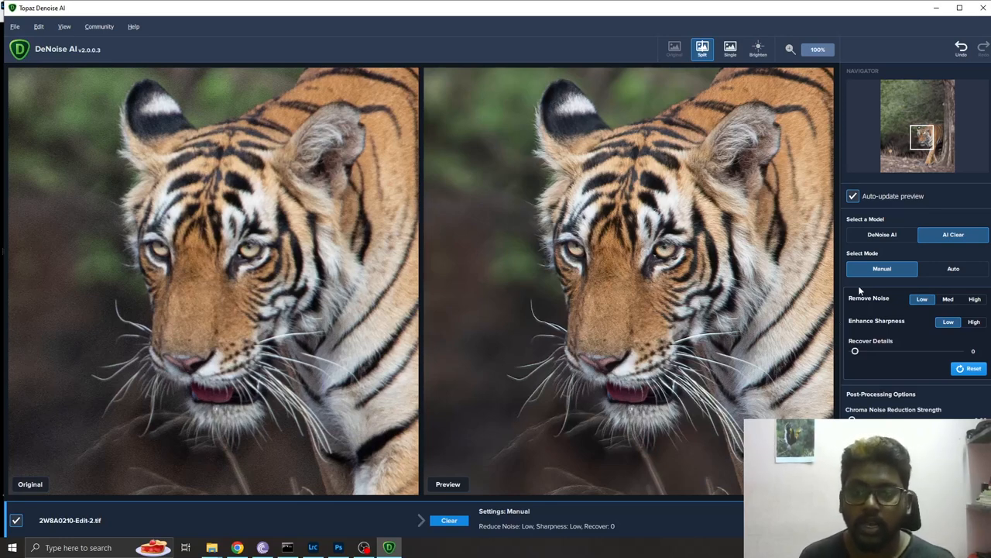
mouse_move(922, 300)
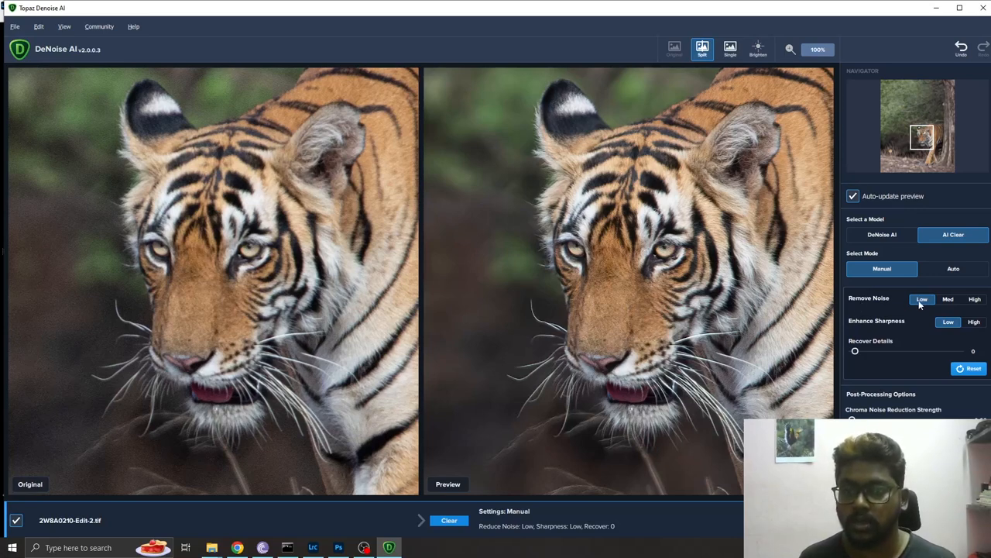
mouse_move(877, 313)
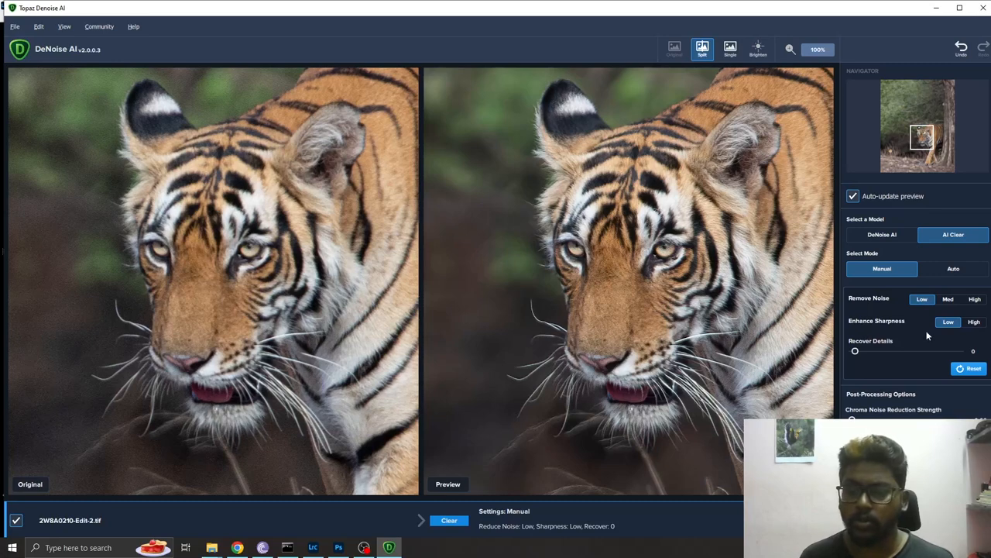
mouse_move(880, 332)
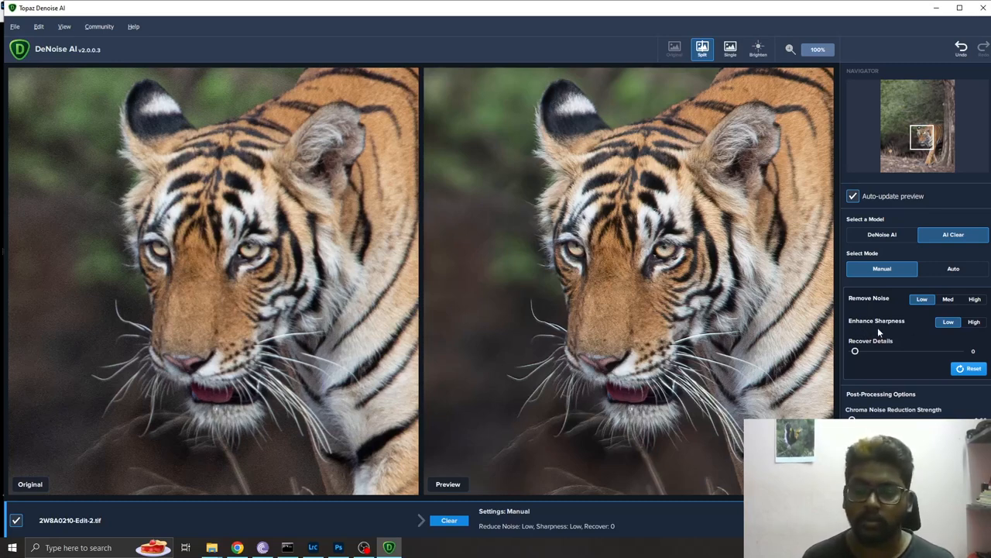
mouse_move(964, 326)
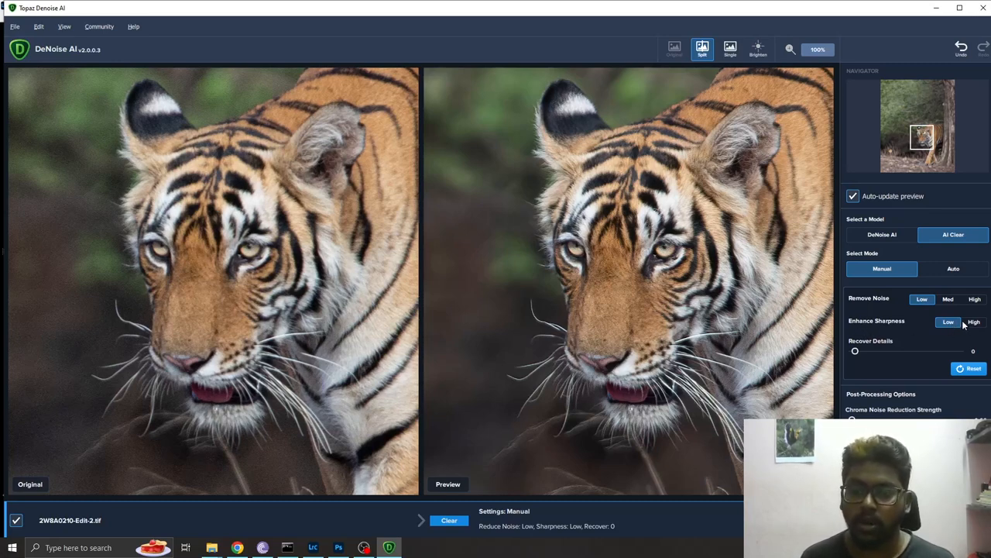
Set Enhance Sharpness to High while Remove Noise stays Low.
left_click(973, 321)
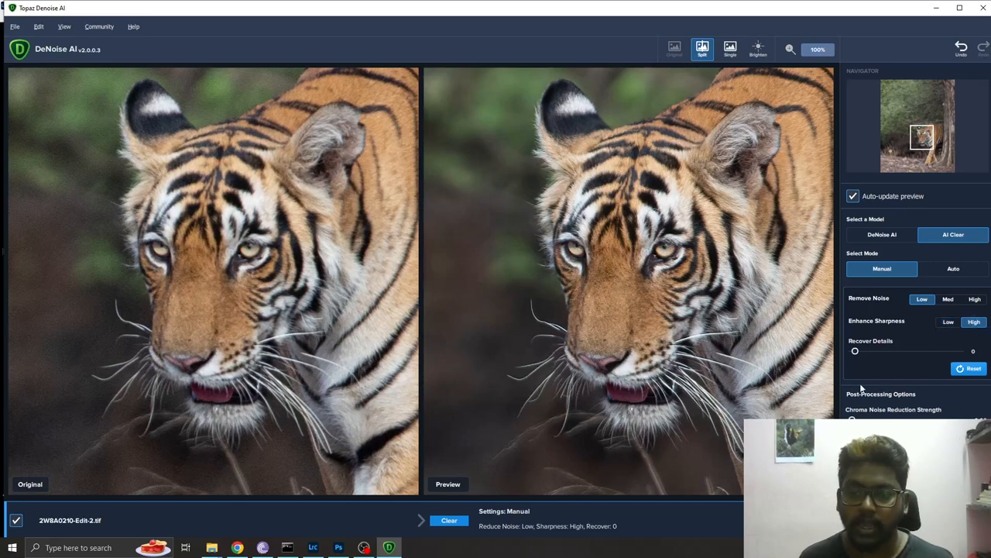
mouse_move(596, 332)
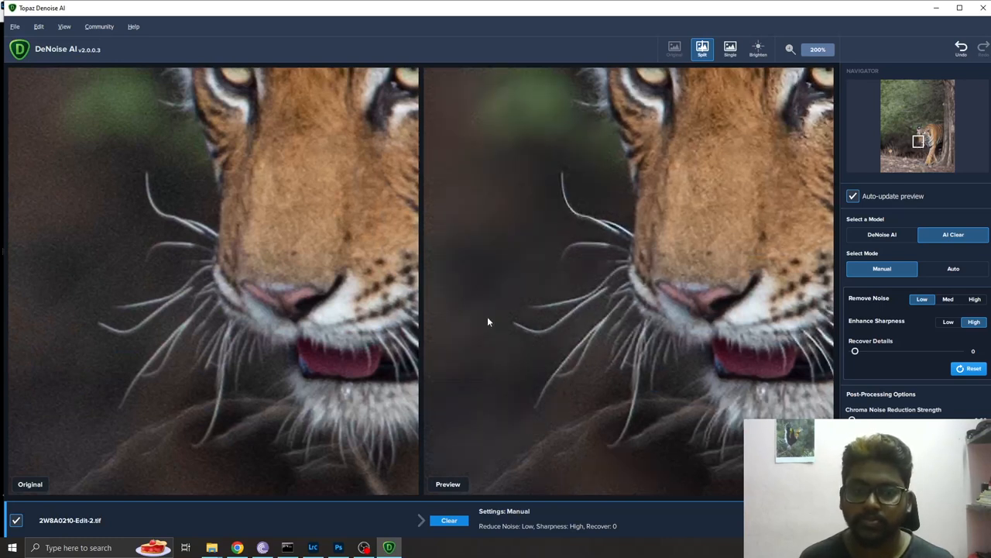
mouse_move(255, 385)
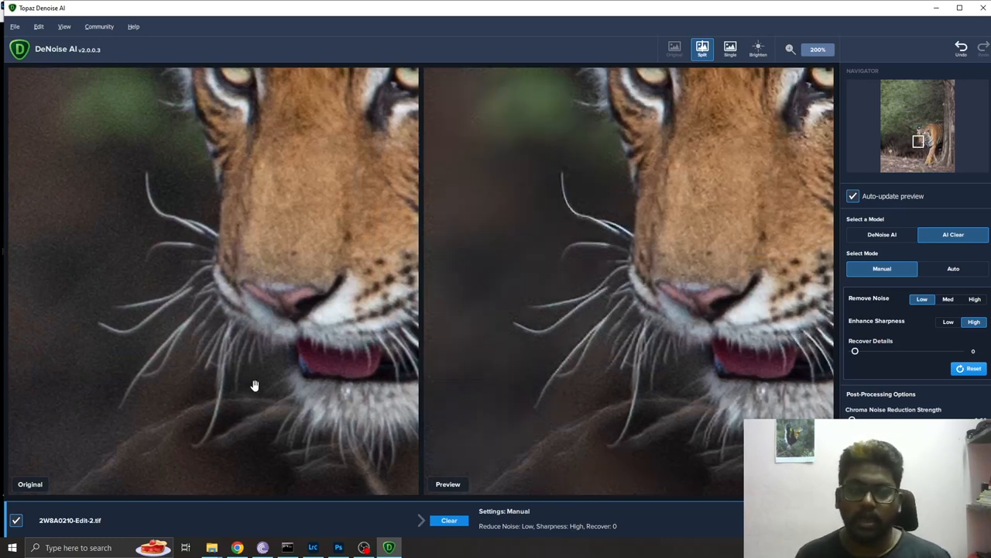
mouse_move(142, 181)
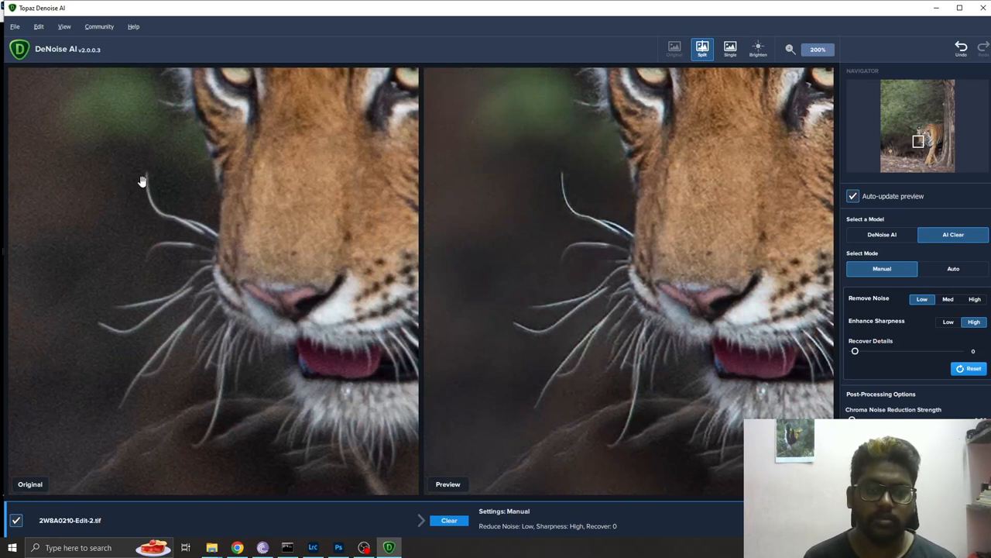
mouse_move(177, 239)
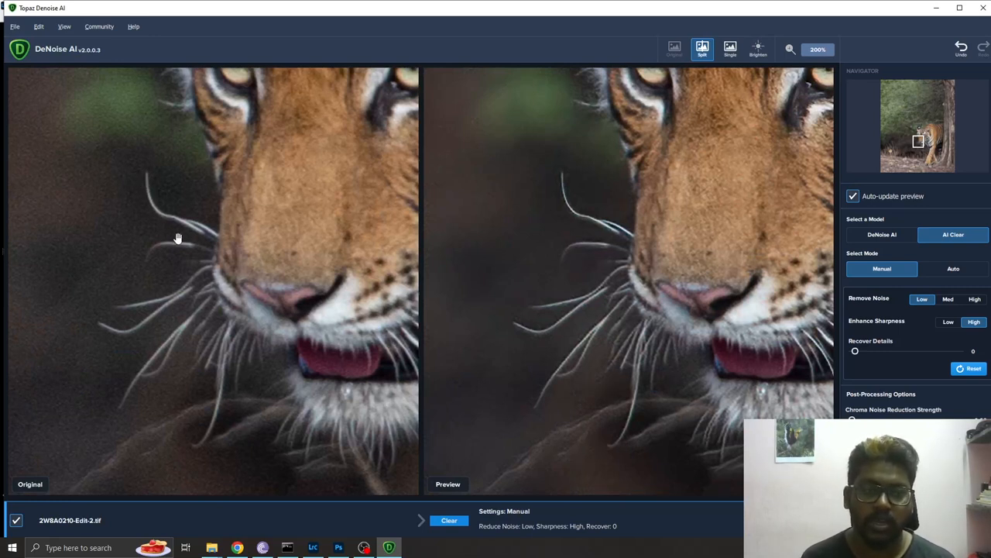
mouse_move(155, 198)
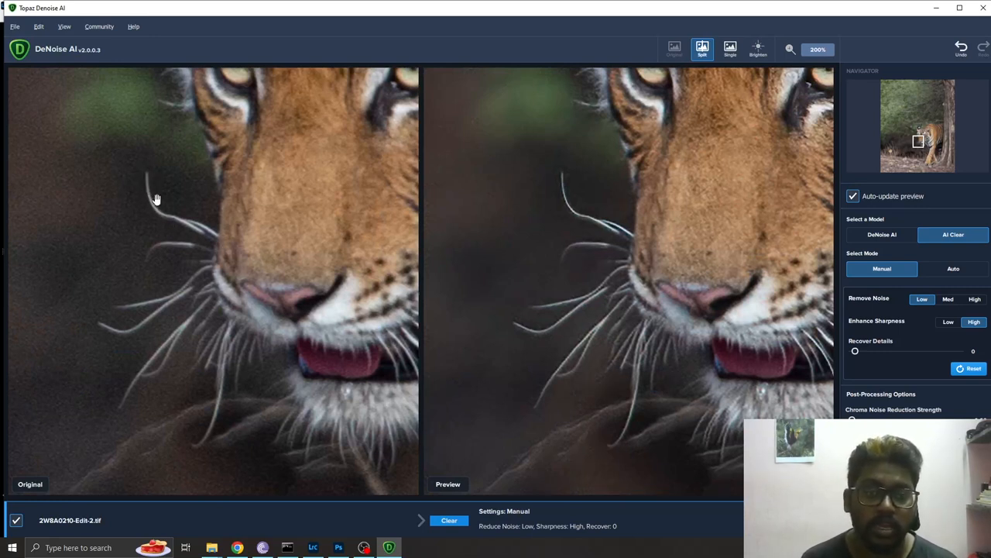
mouse_move(189, 239)
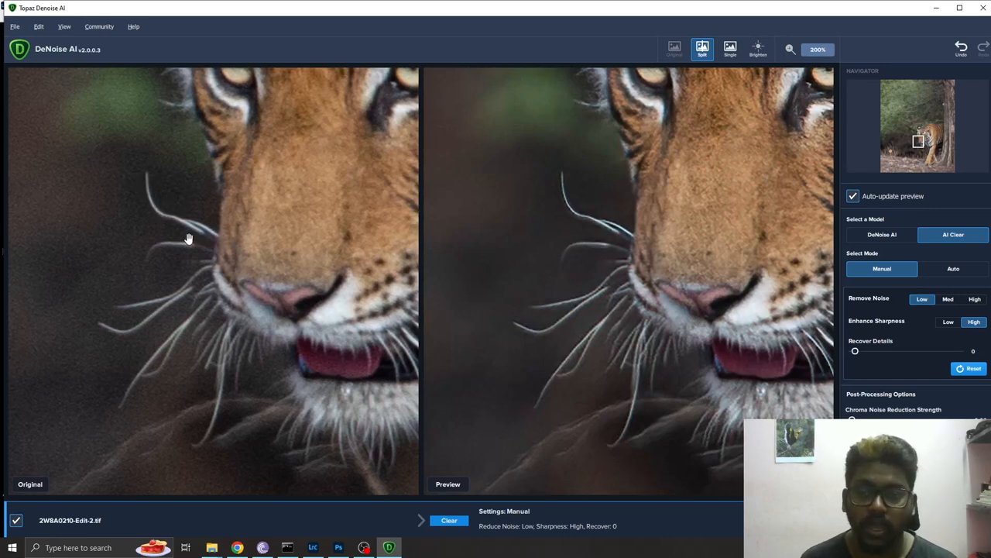
mouse_move(695, 164)
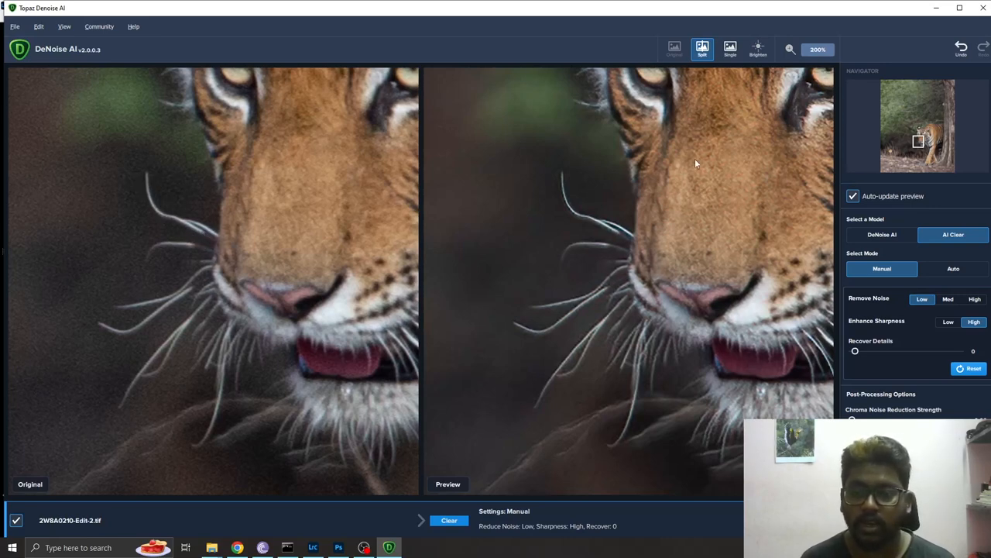
mouse_move(707, 285)
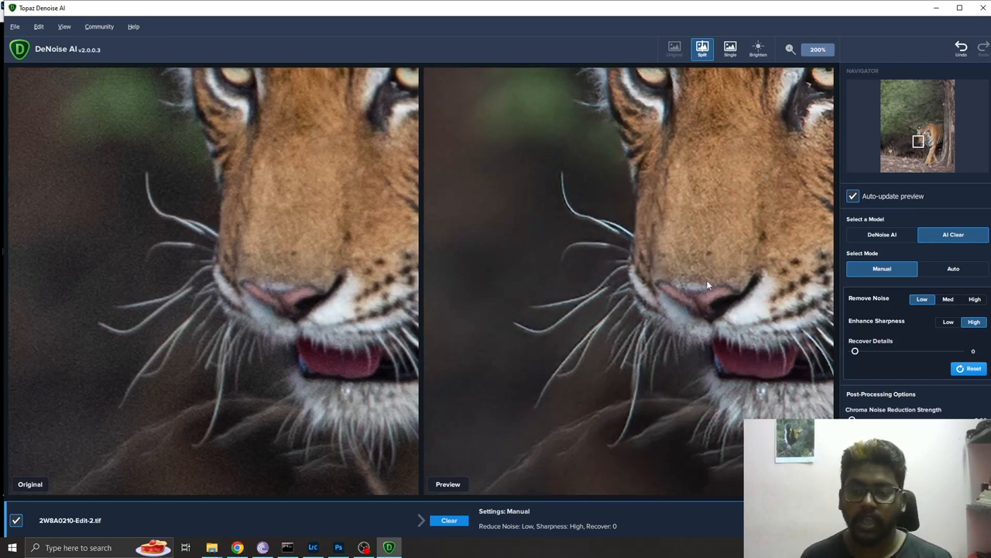
mouse_move(695, 192)
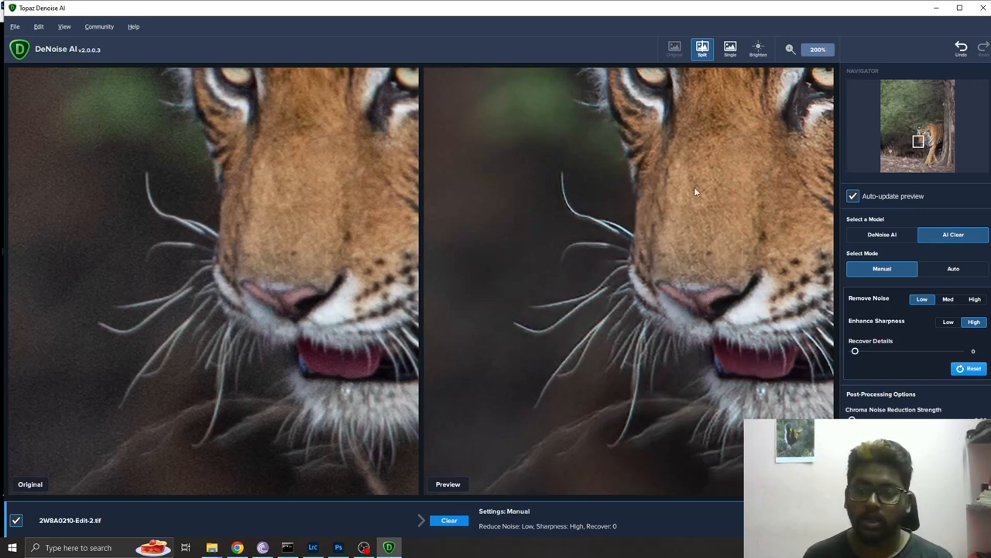
mouse_move(703, 178)
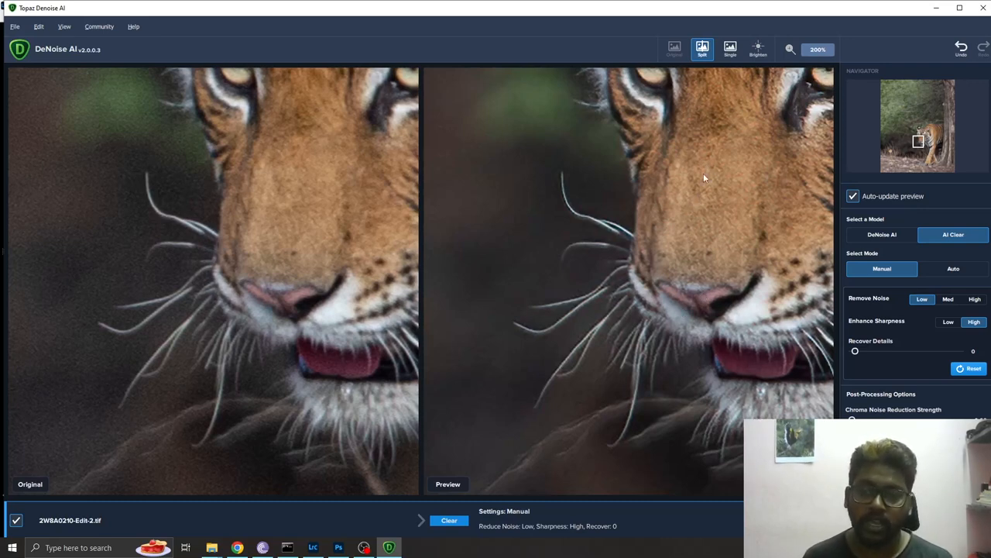
mouse_move(710, 189)
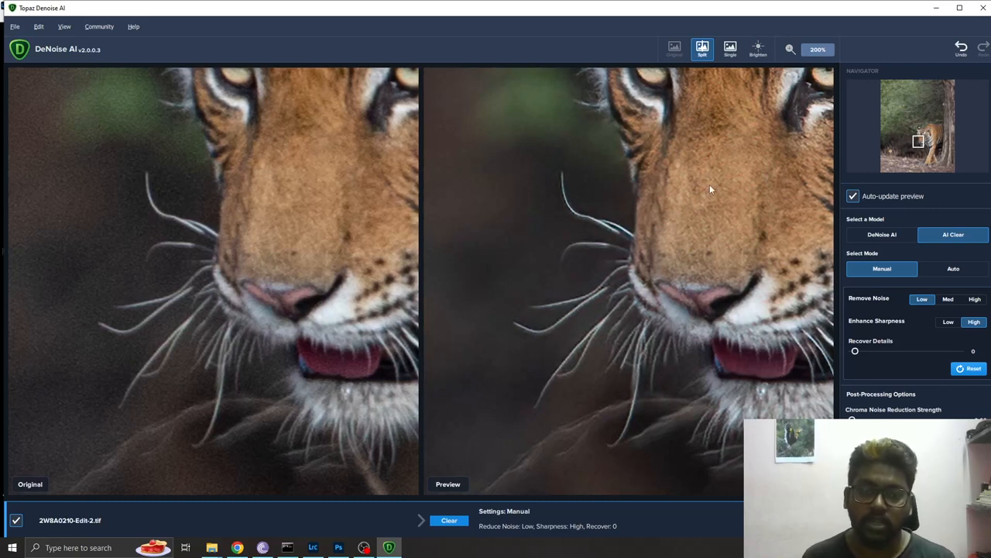
mouse_move(714, 426)
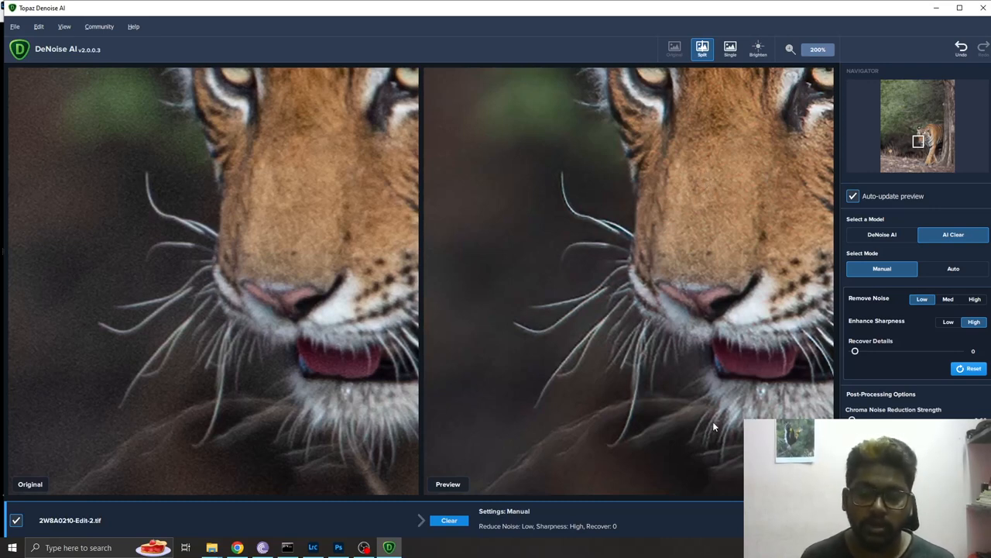
mouse_move(728, 441)
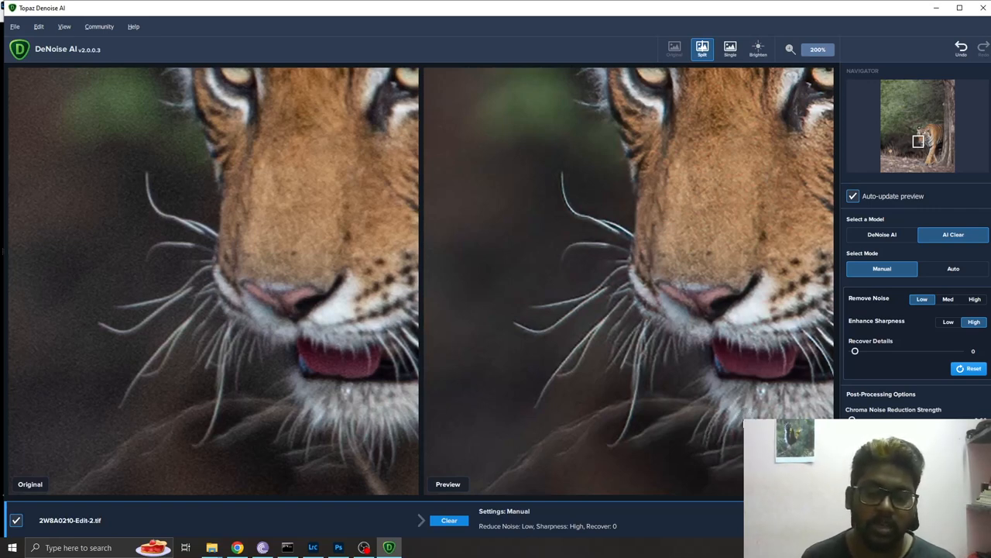
mouse_move(740, 423)
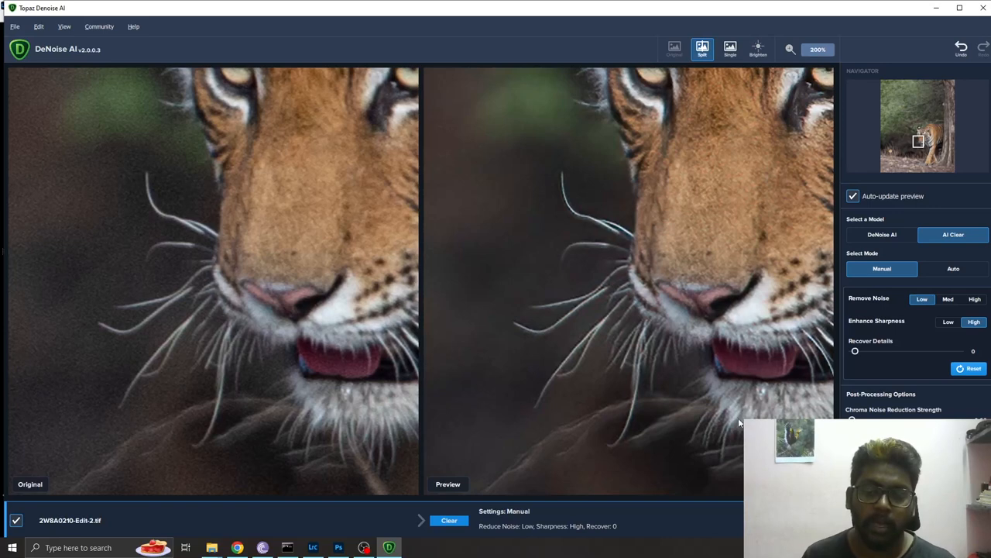
mouse_move(316, 417)
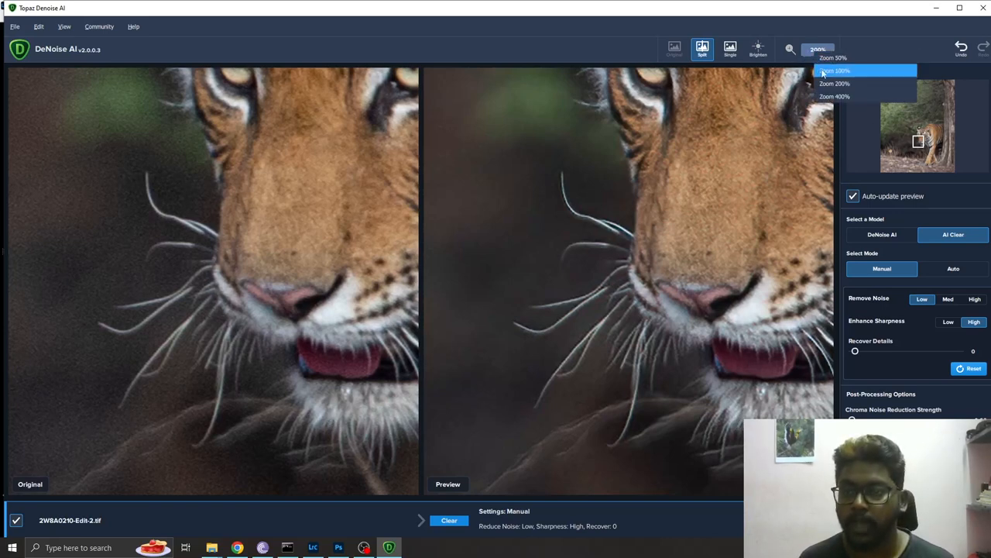
Zoom out to the whole tiger head, then magnify to 200% on the tiger's ear fur.
left_click(835, 71)
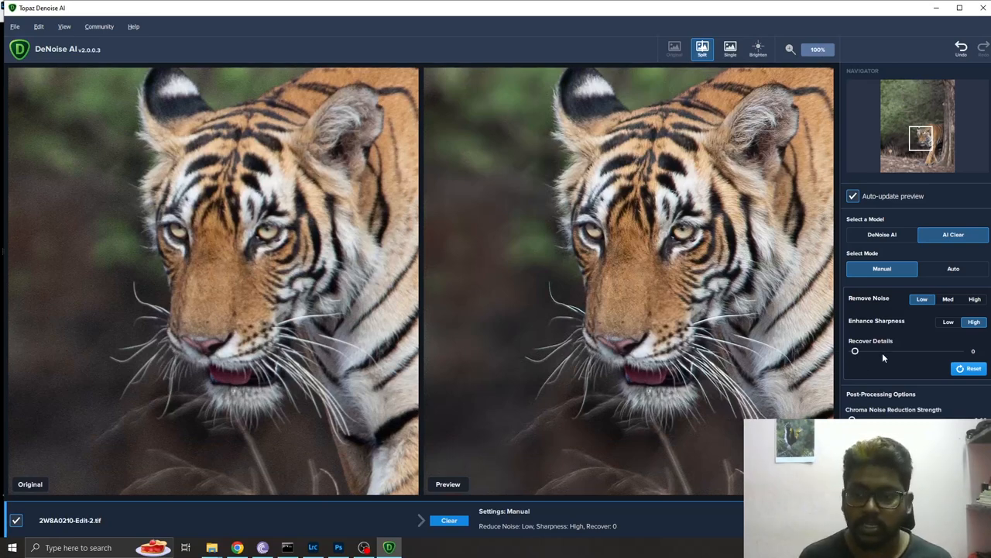
mouse_move(926, 139)
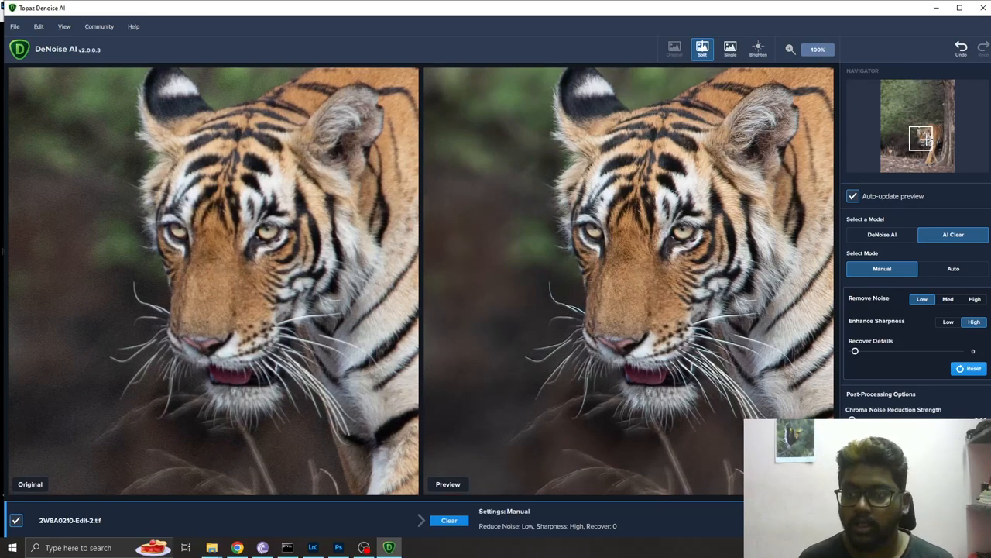
left_click(818, 48)
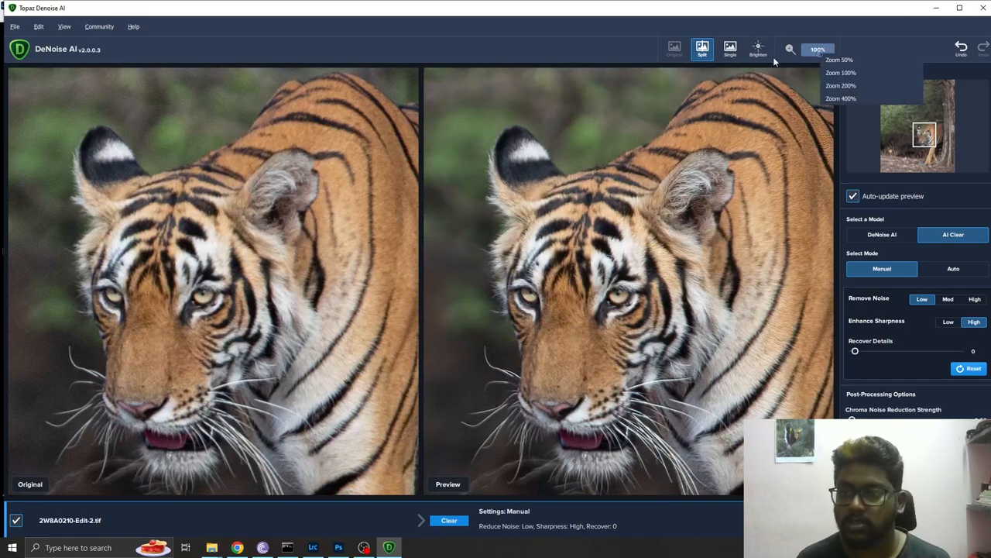
left_click(840, 85)
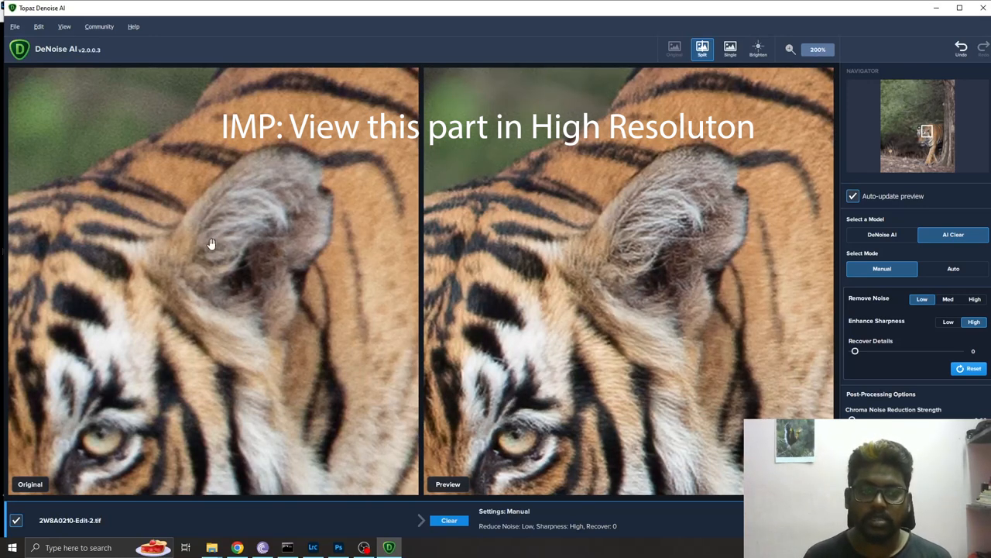
mouse_move(220, 259)
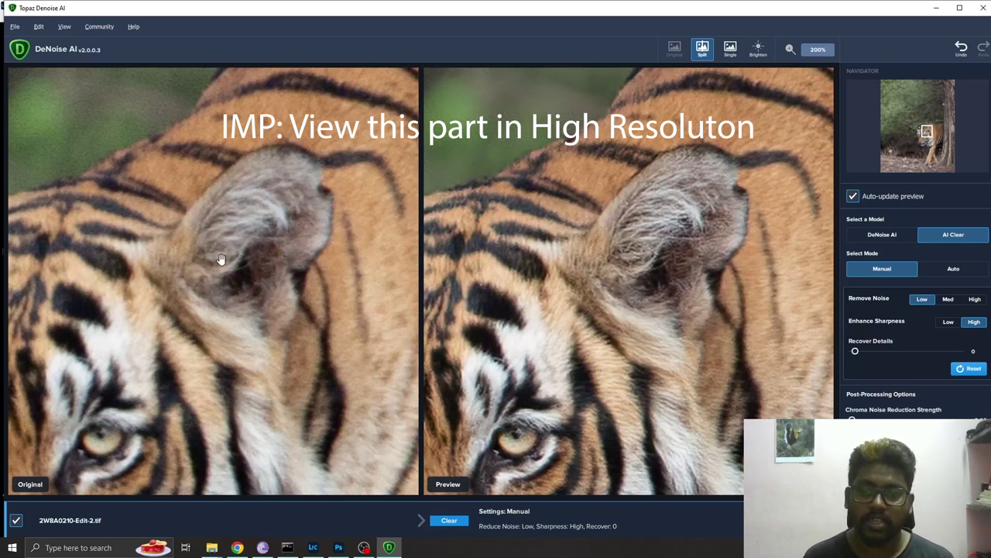
mouse_move(653, 237)
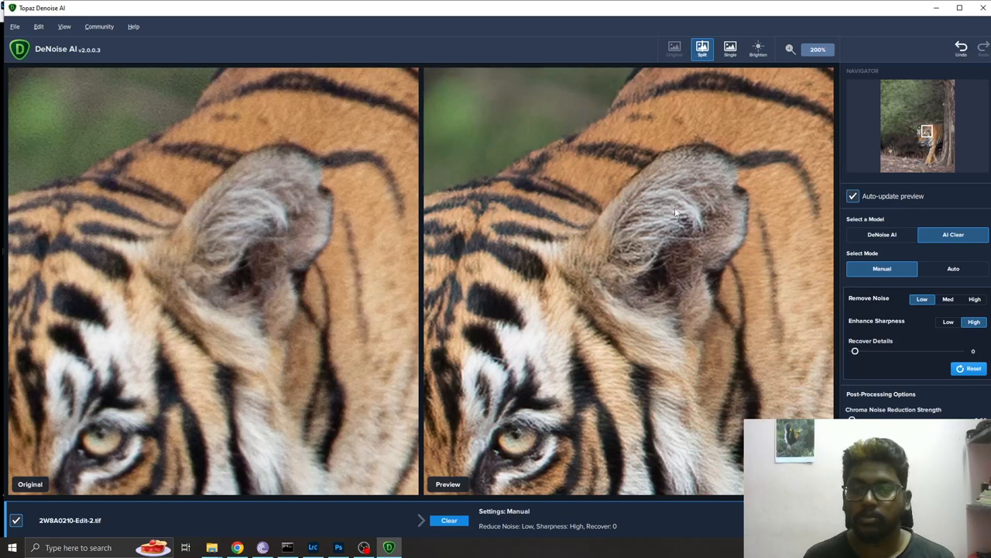
mouse_move(632, 225)
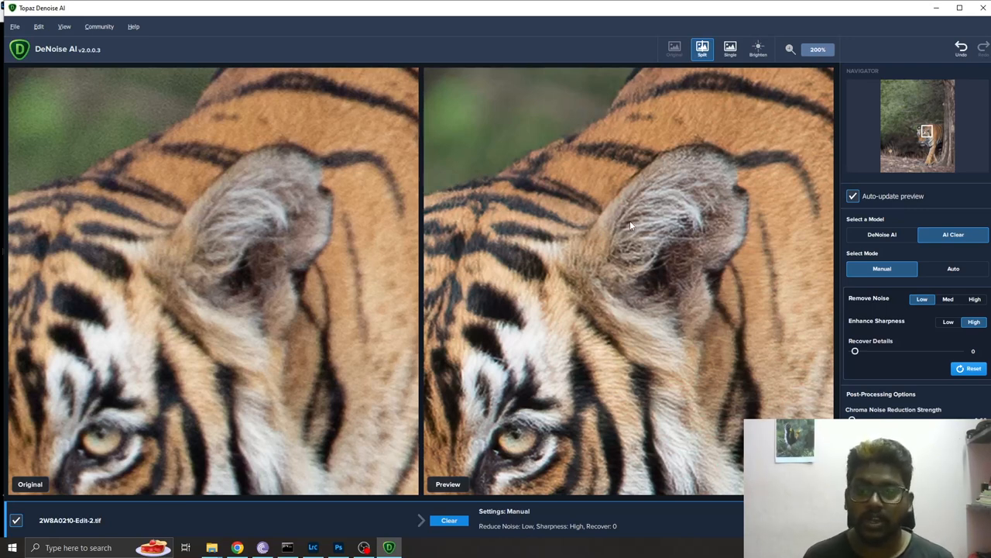
mouse_move(638, 237)
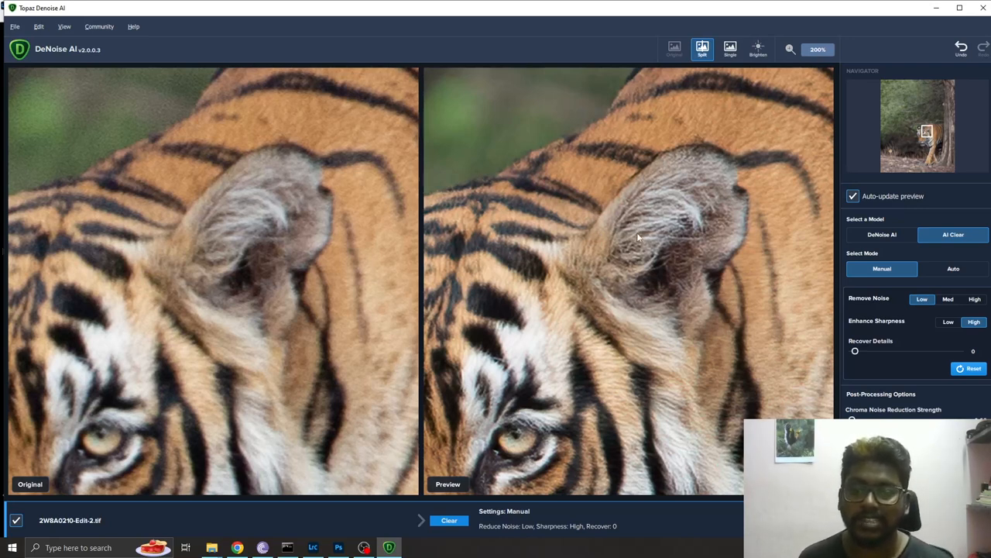
mouse_move(613, 313)
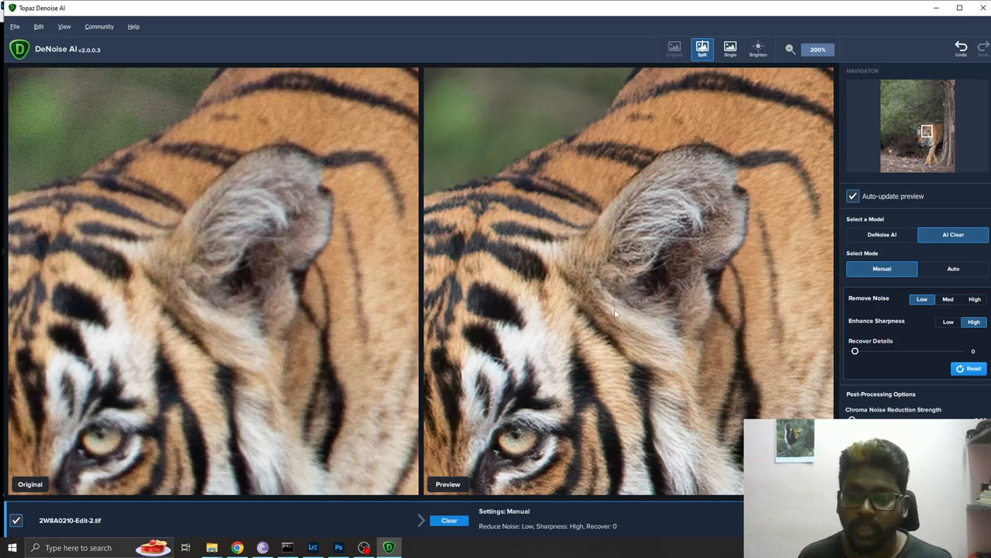
mouse_move(579, 198)
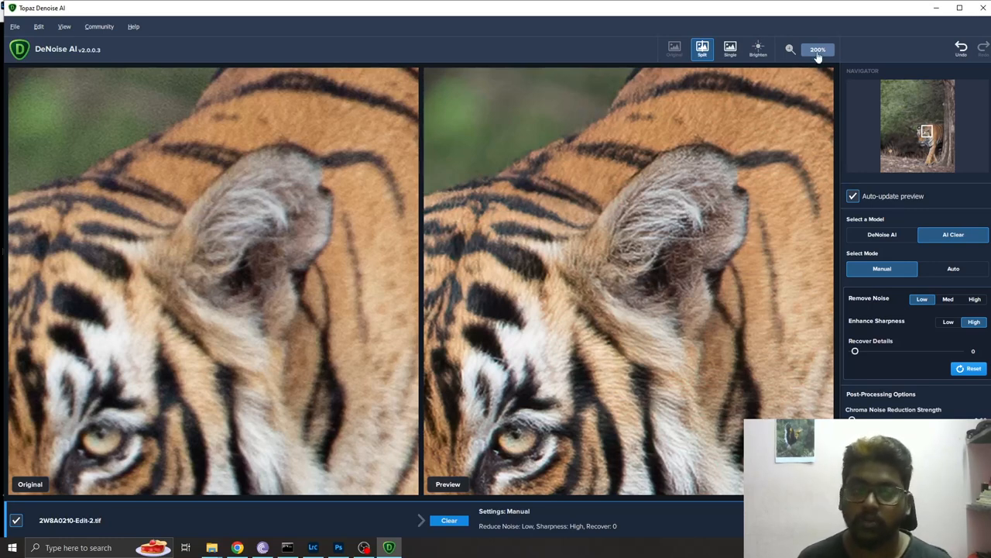
Return to 100% zoom and set the Recover Details slider to 15.
left_click(790, 48)
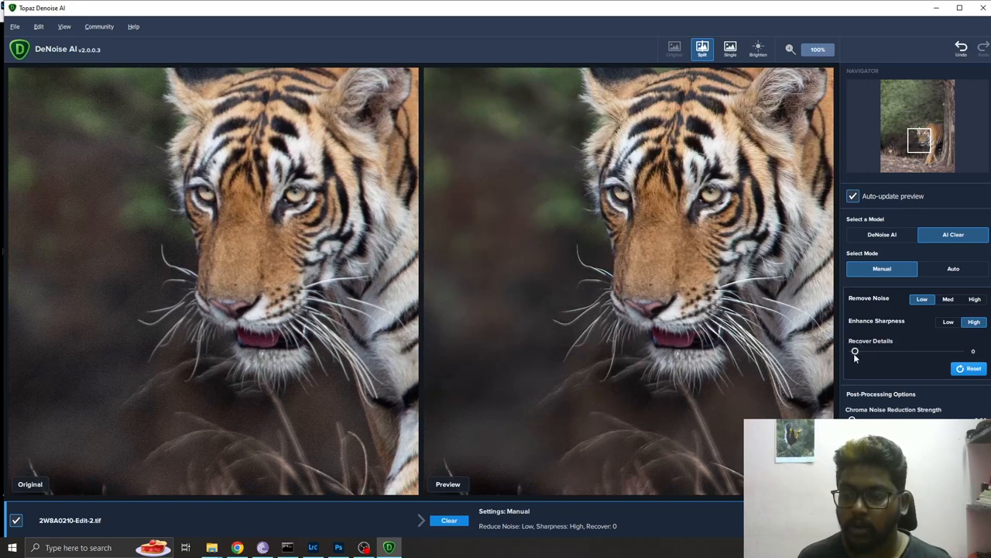
left_click_drag(855, 350, 906, 350)
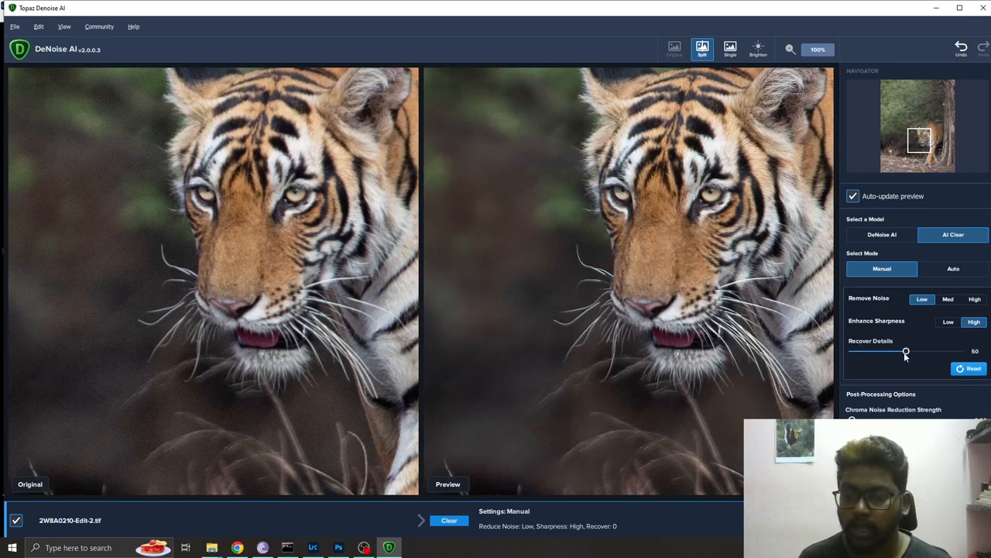
left_click_drag(907, 352, 877, 352)
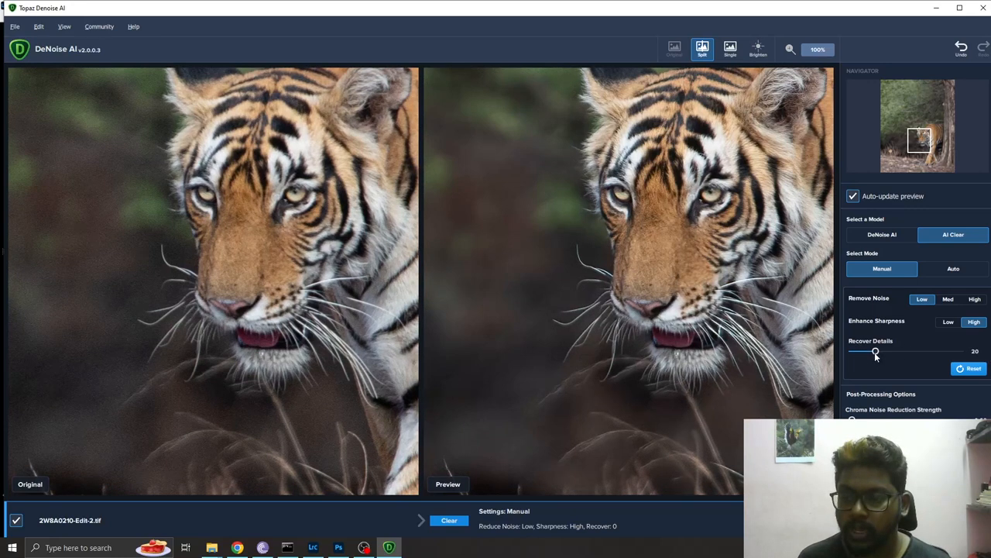
left_click_drag(877, 350, 871, 350)
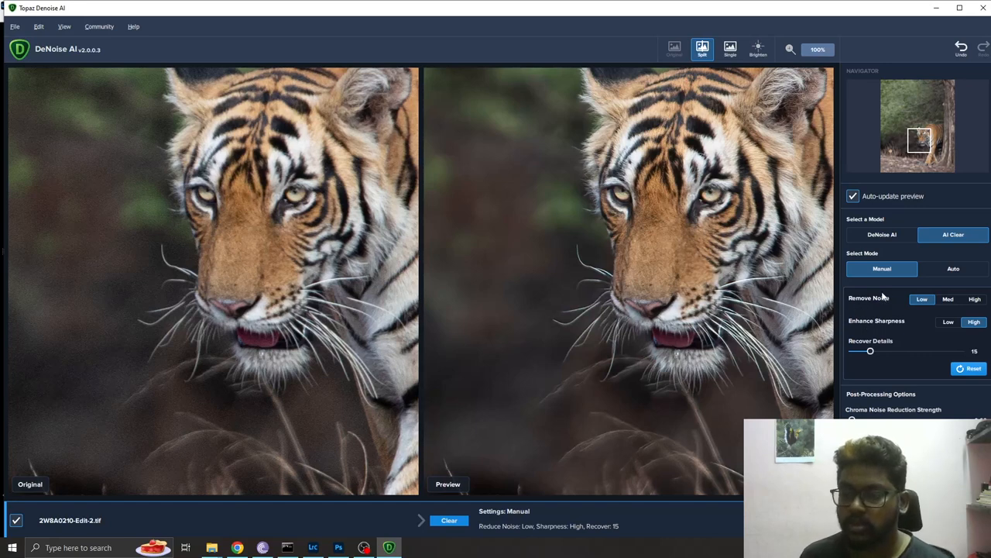
mouse_move(880, 206)
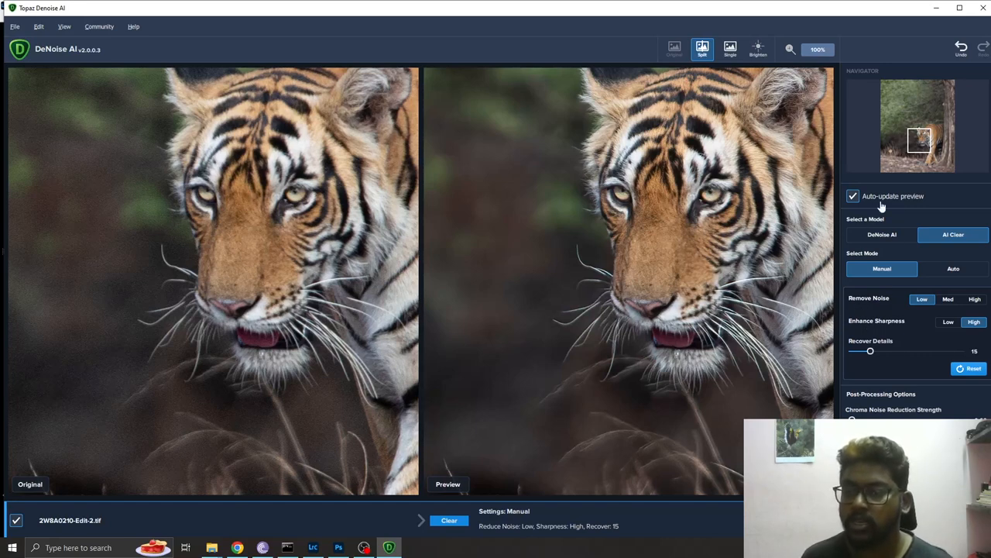
mouse_move(853, 282)
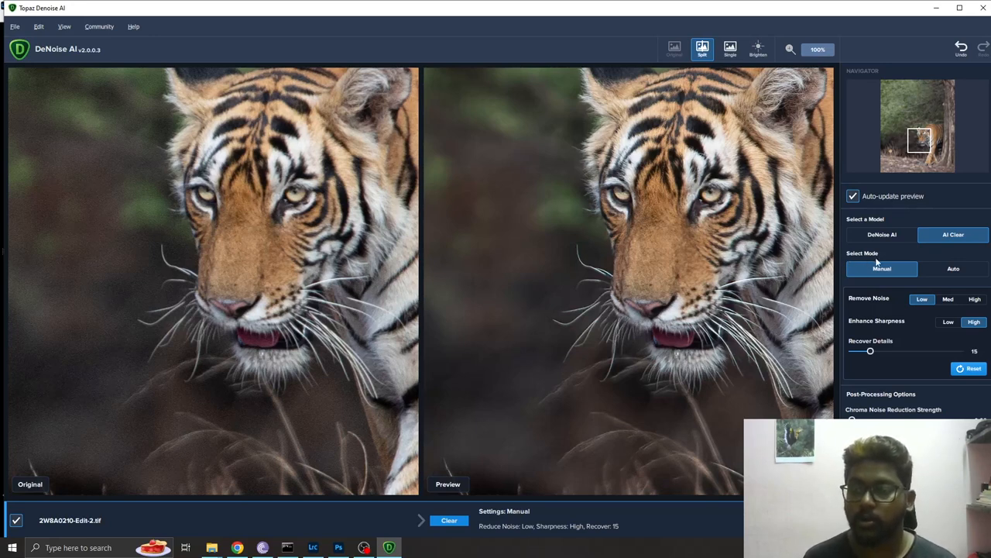
mouse_move(880, 291)
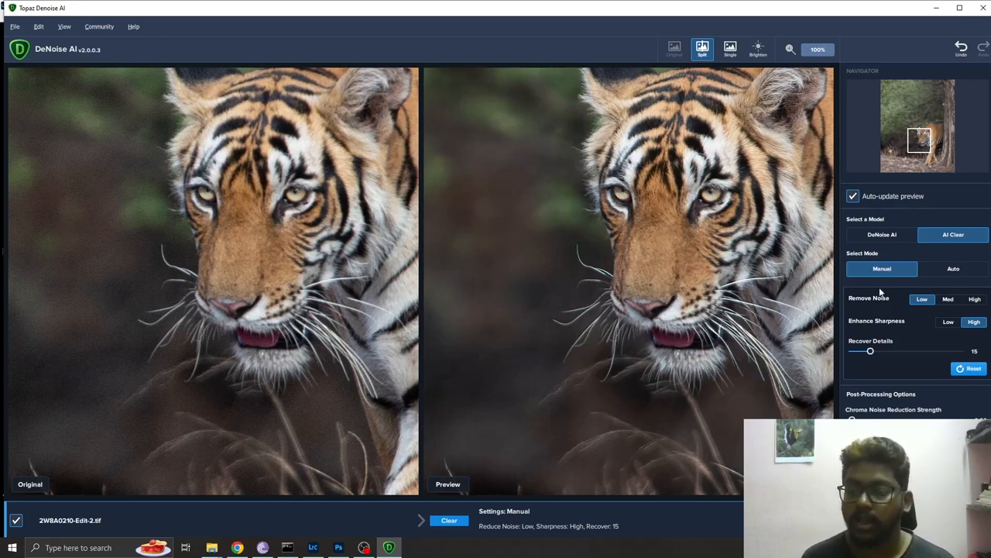
mouse_move(908, 312)
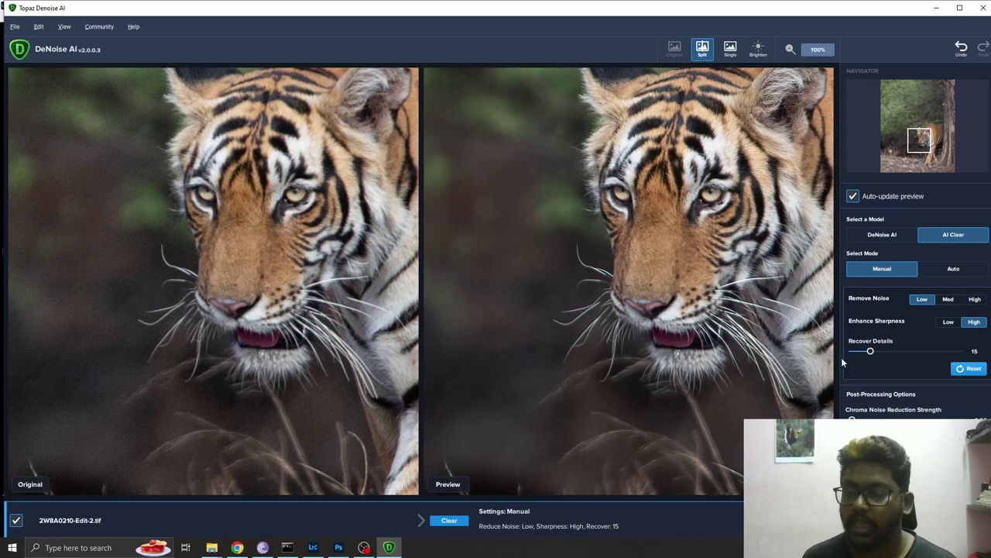
mouse_move(880, 293)
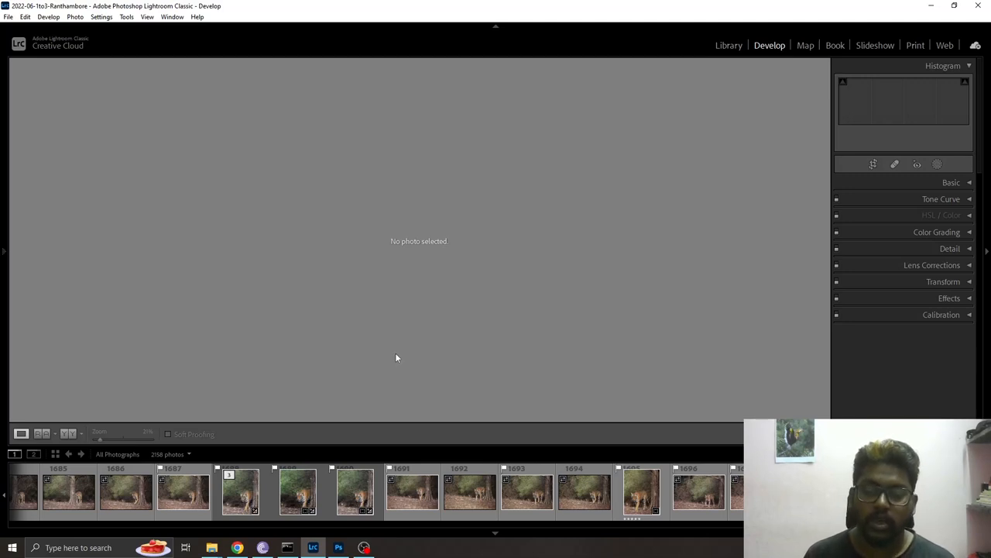
mouse_move(352, 429)
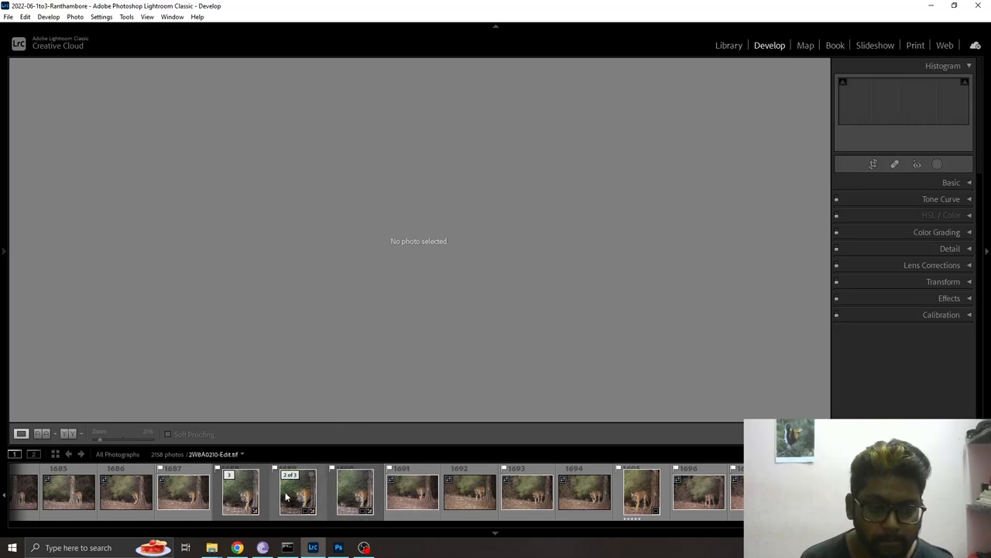
Open 2W8A0210-Edit-2.tif from the filmstrip in Develop and zoom into the tiger's face.
left_click(241, 493)
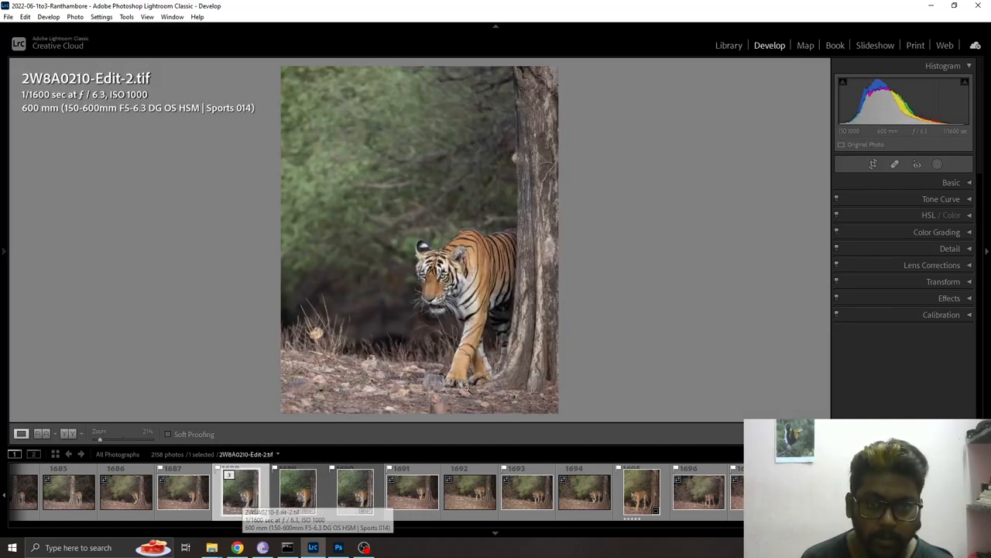
left_click(419, 240)
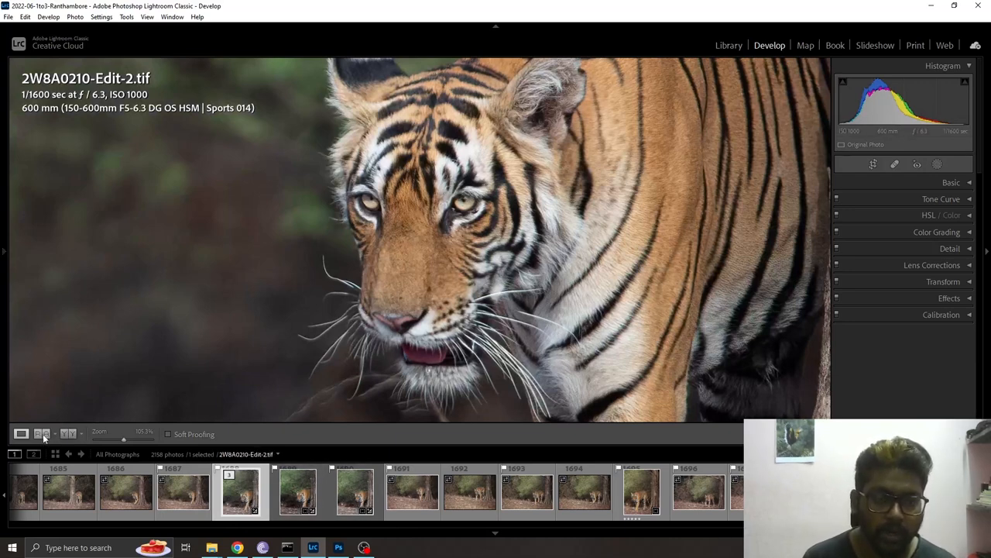
Compare 2W8A0210.CR2 beside 2W8A0210-Edit-2.tif in Reference View, zoomed into the tiger's face.
left_click(43, 434)
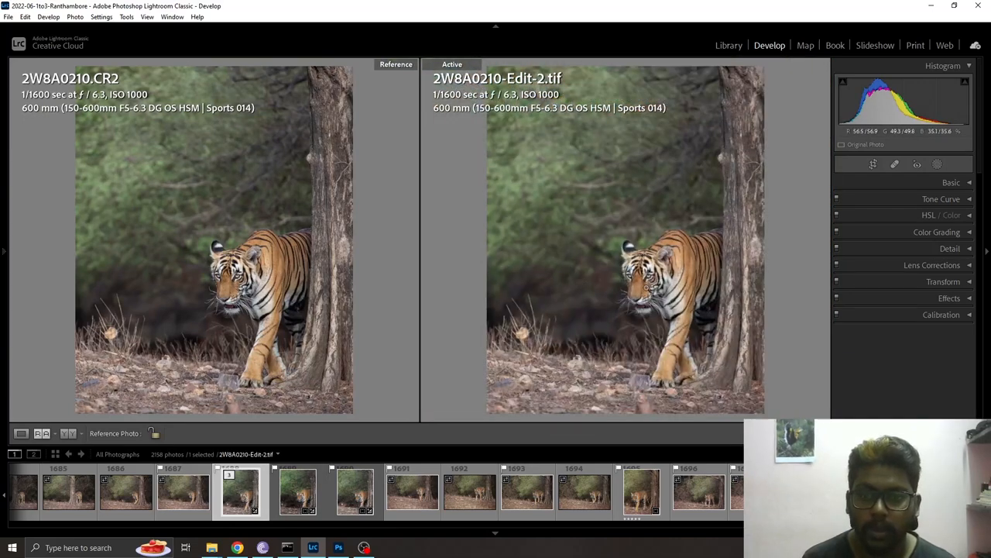
left_click(266, 286)
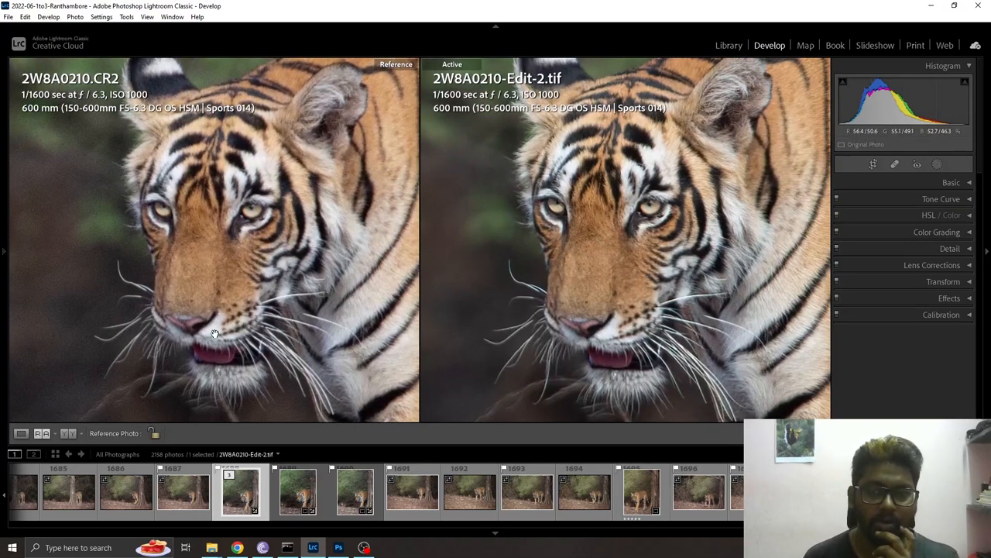
mouse_move(982, 263)
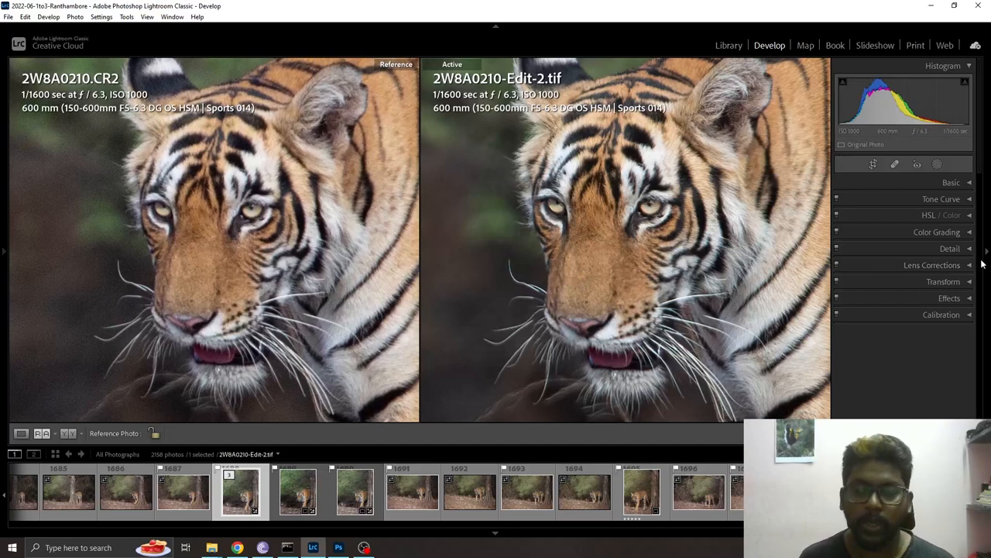
mouse_move(257, 236)
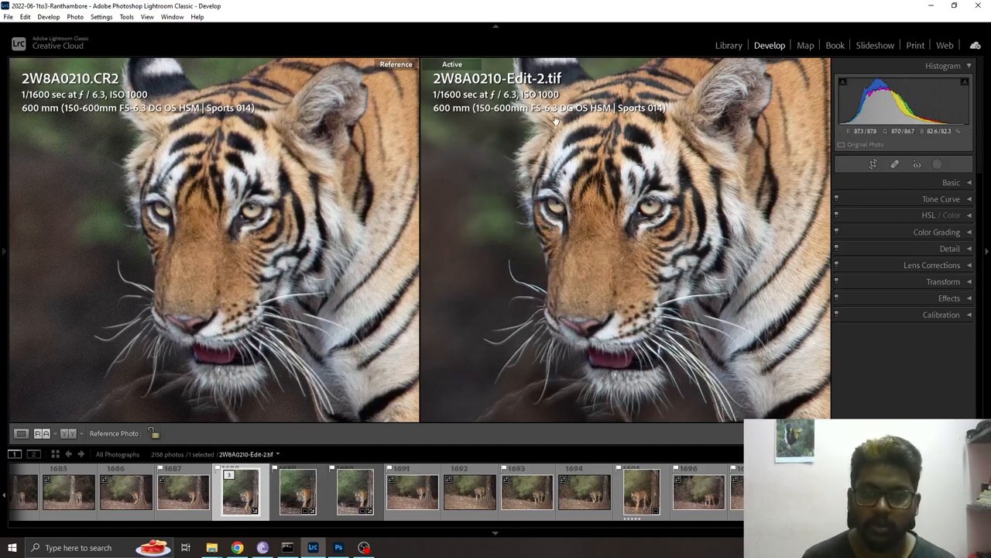
mouse_move(530, 338)
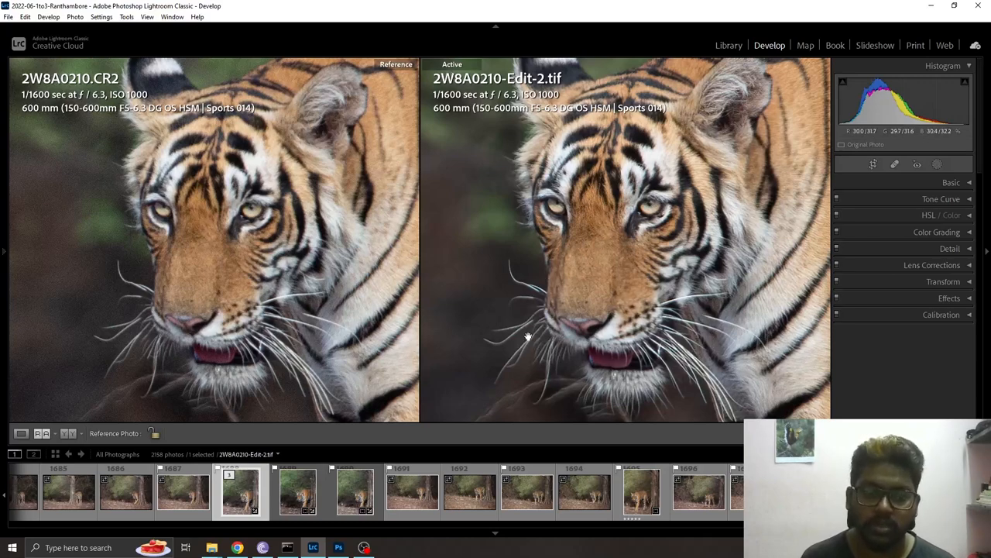
mouse_move(431, 92)
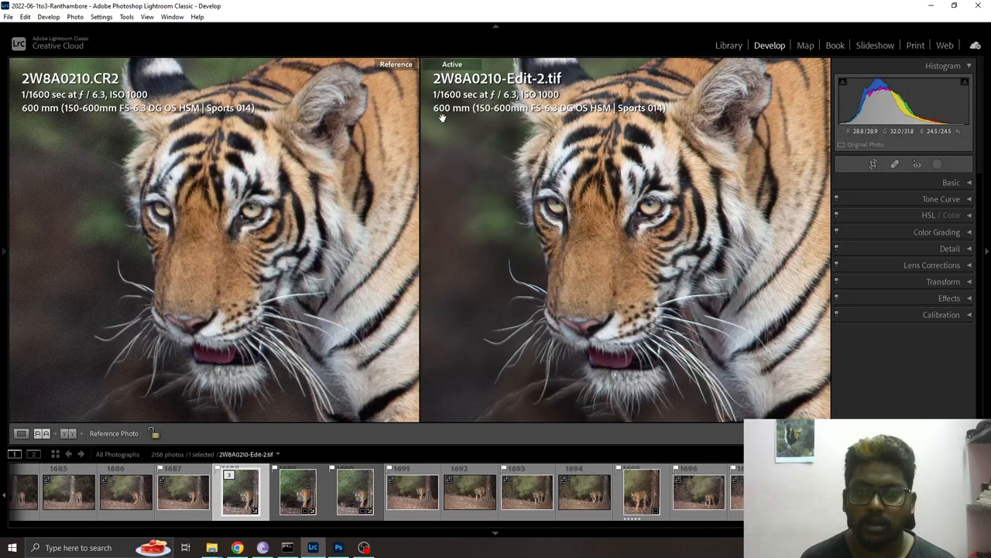
mouse_move(410, 86)
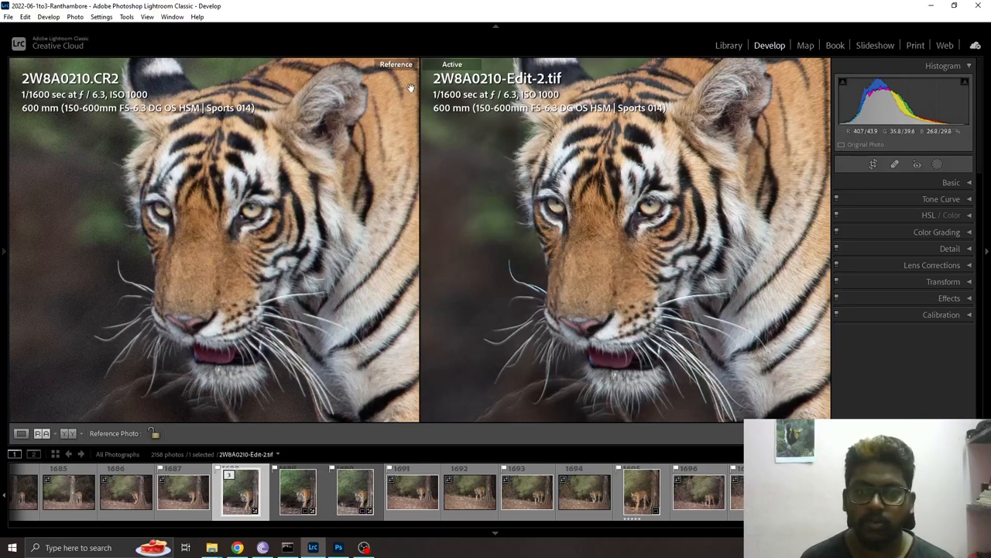